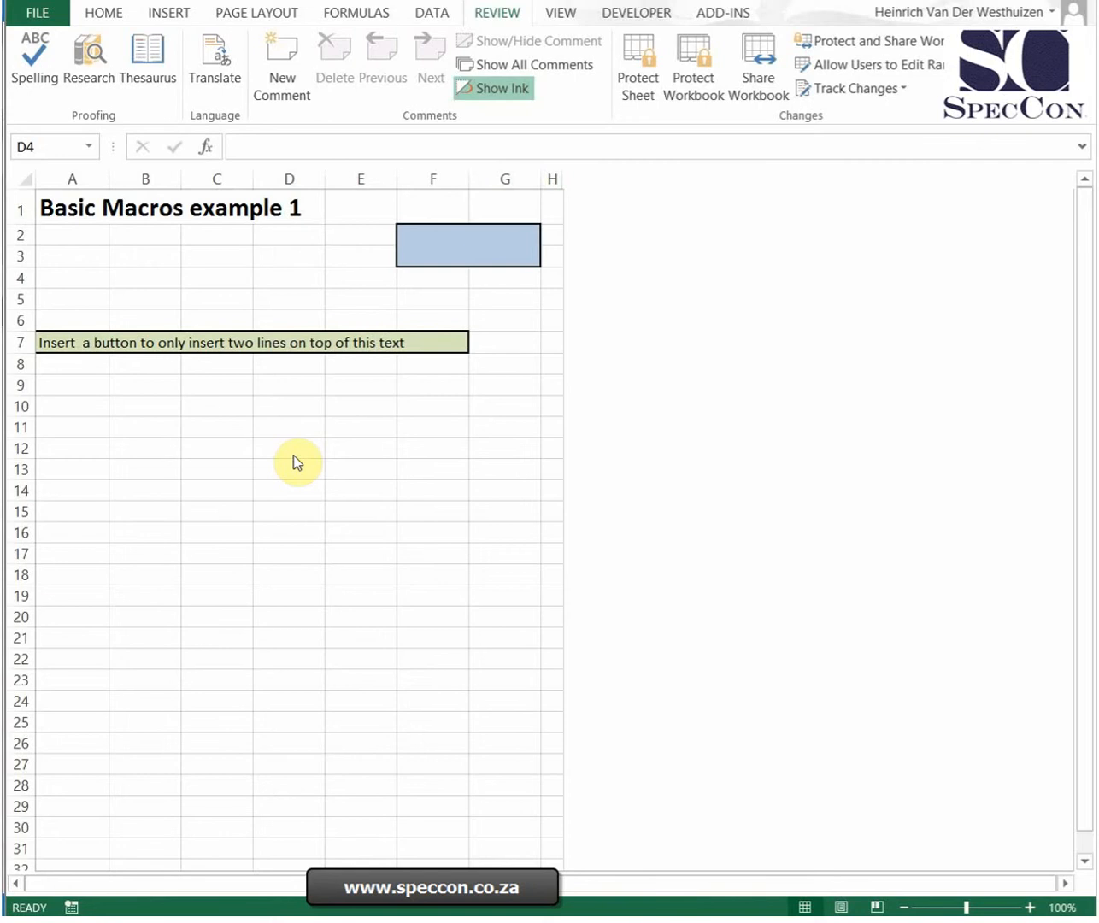
Select cell E11 and show the Developer ribbon tools.
{"action": "left_click", "coordinate": [287, 277]}
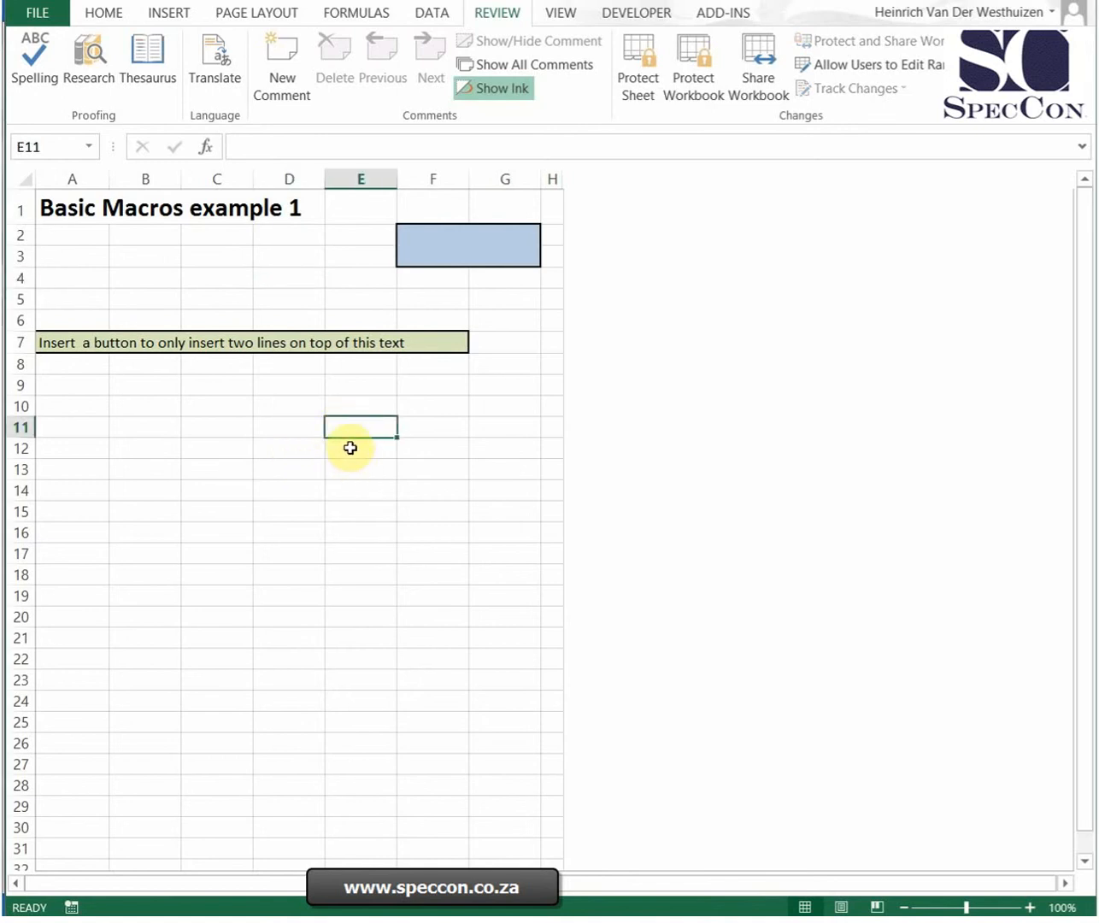
{"action": "mouse_move", "coordinate": [376, 393]}
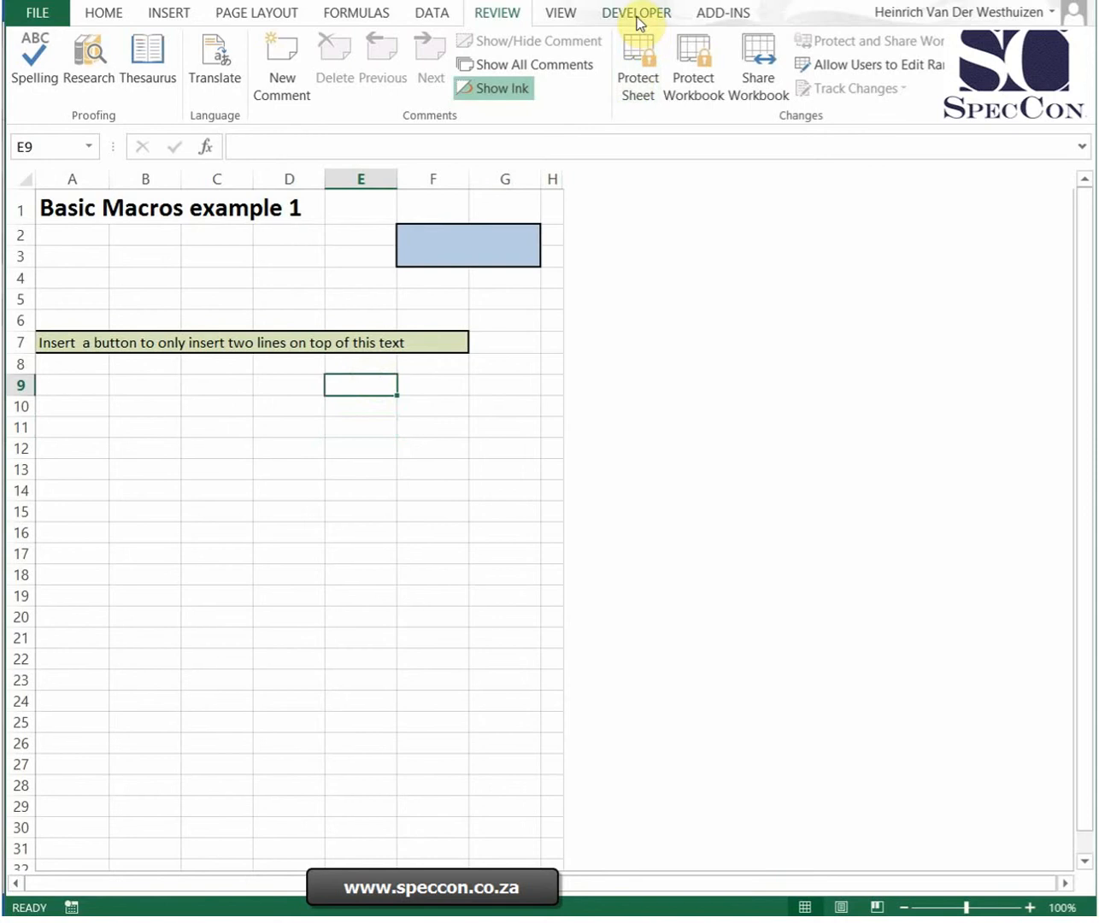
{"action": "left_click", "coordinate": [635, 12]}
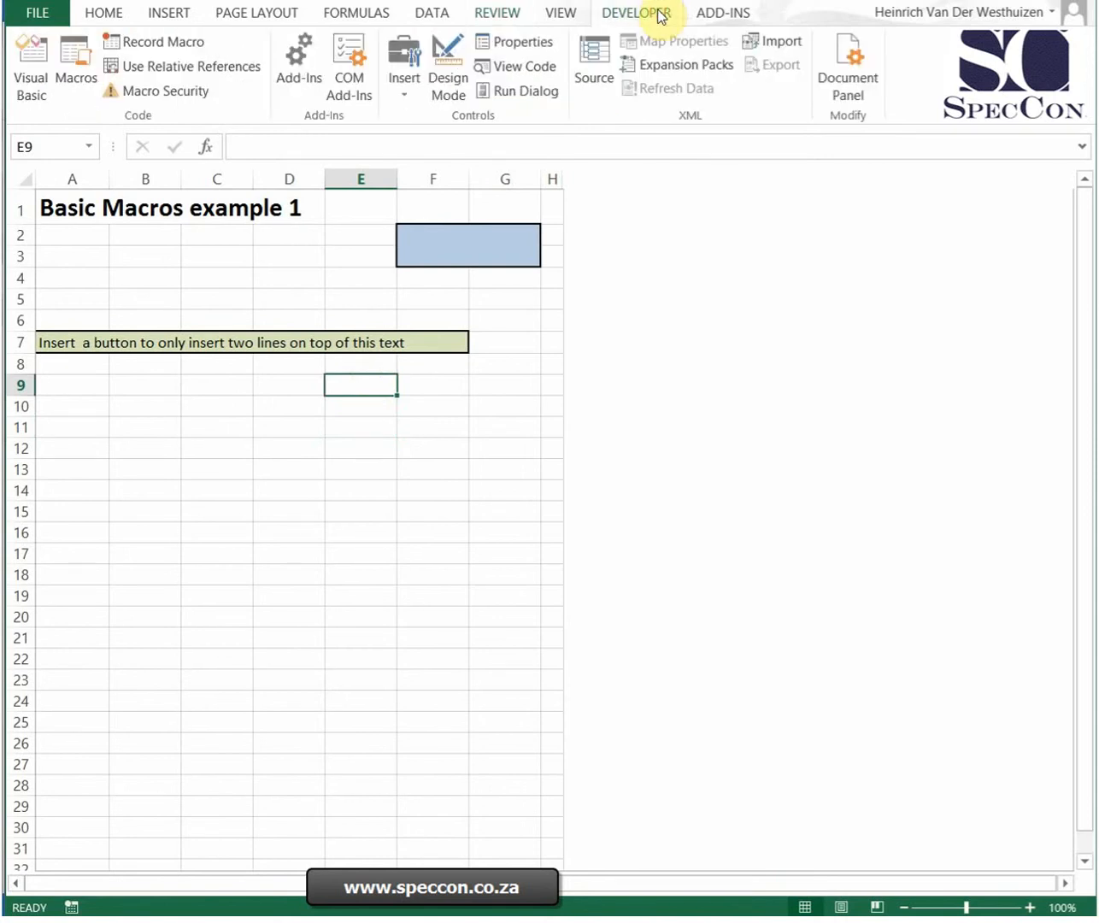
{"action": "left_click", "coordinate": [36, 12]}
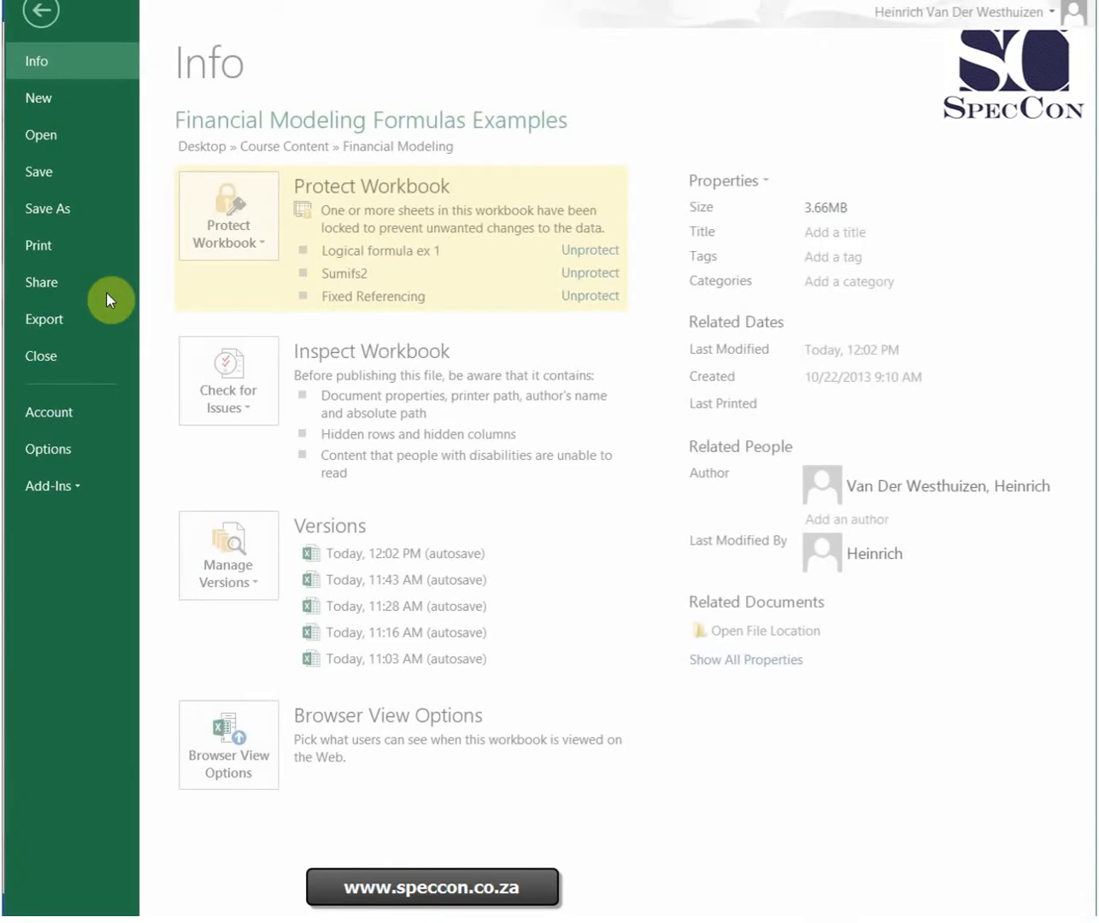
{"action": "left_click", "coordinate": [40, 15]}
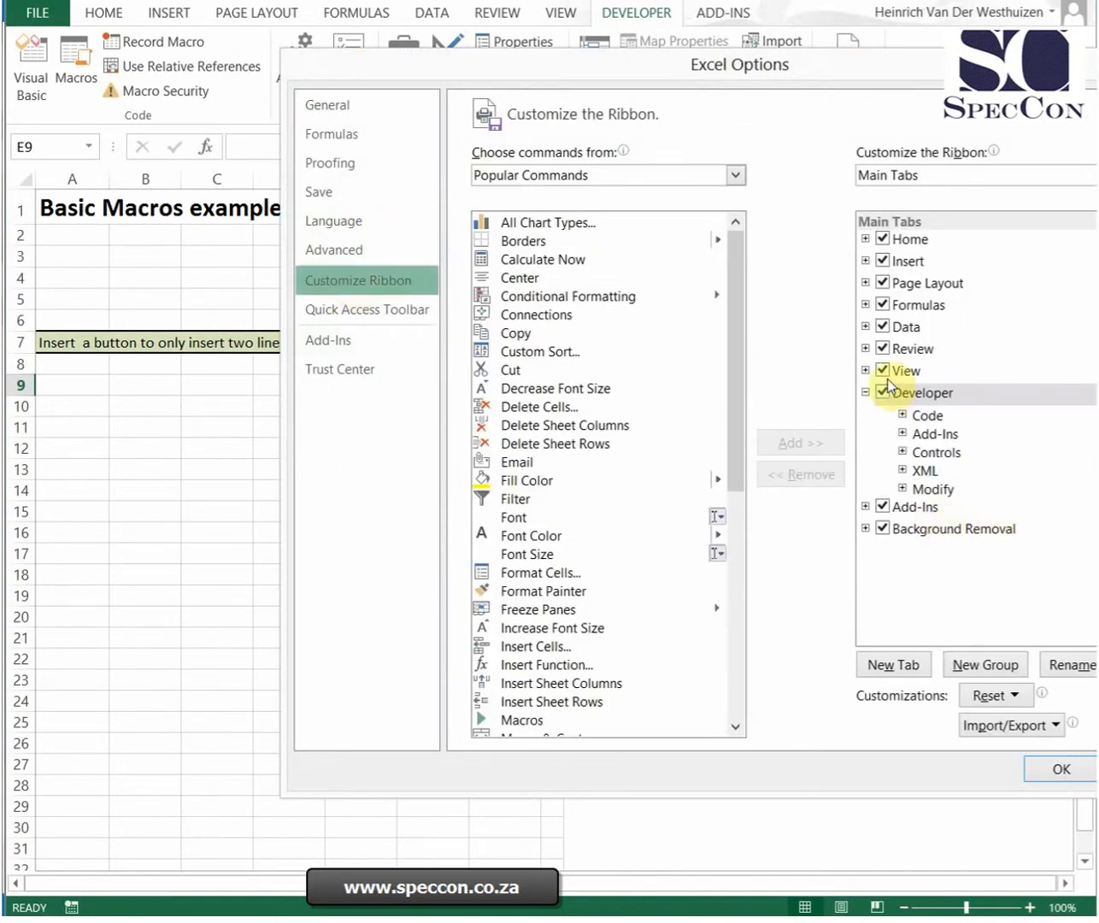
{"action": "left_click", "coordinate": [882, 393]}
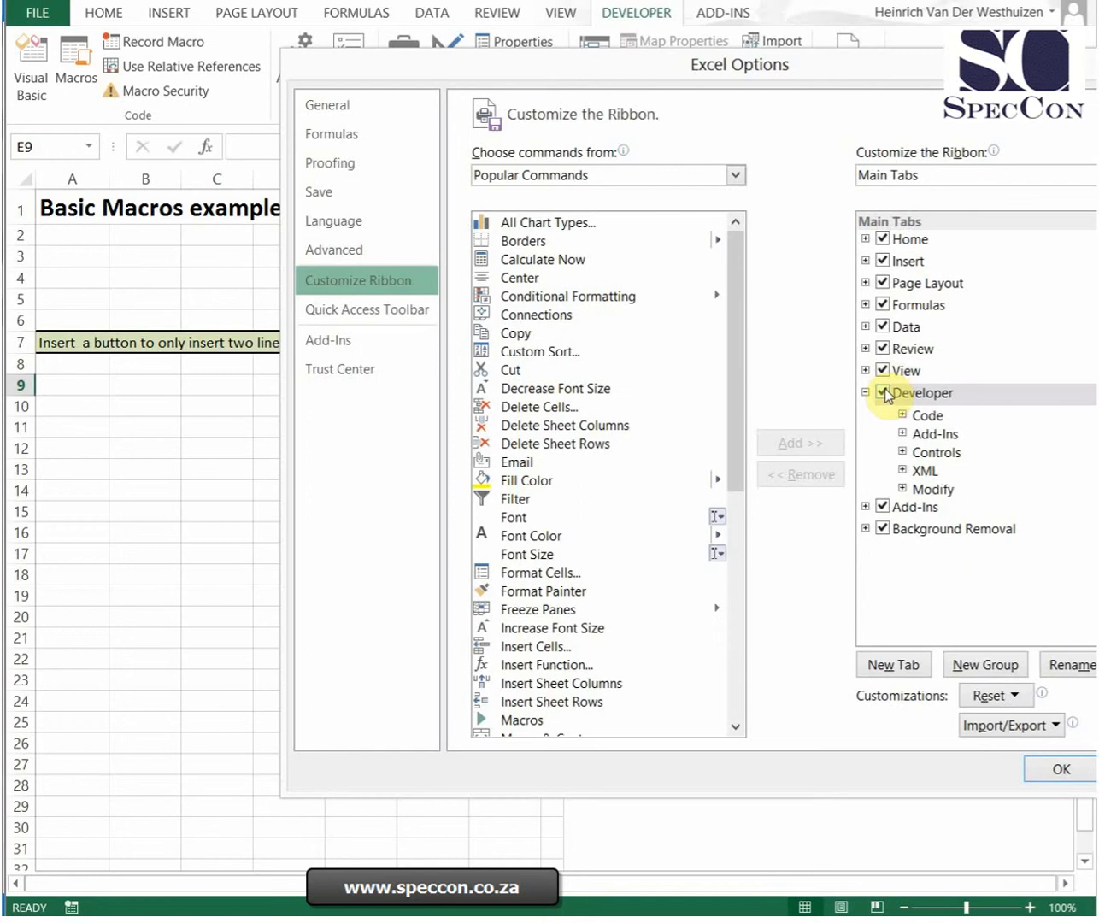
{"action": "left_click", "coordinate": [1059, 769]}
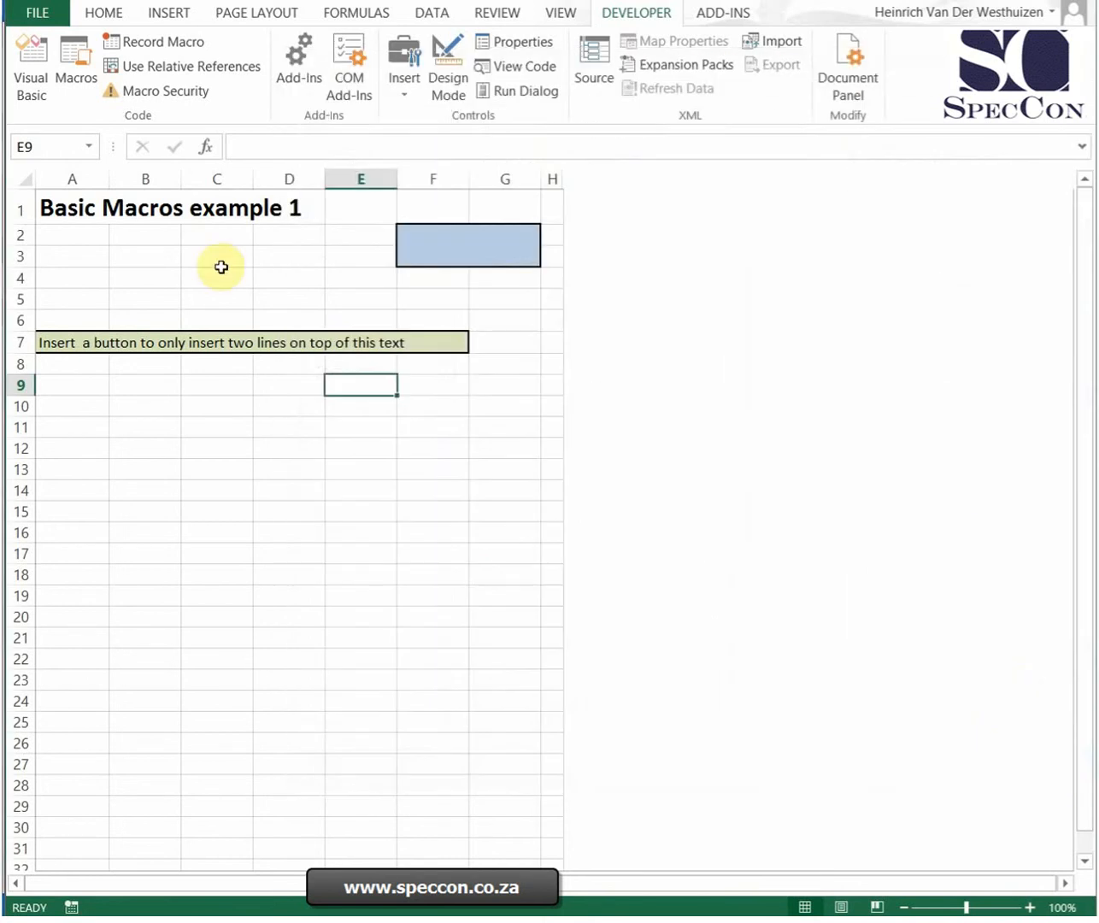
From cell C4, start recording Macro3 in This Workbook with shortcut Ctrl+g.
{"action": "left_click", "coordinate": [215, 277]}
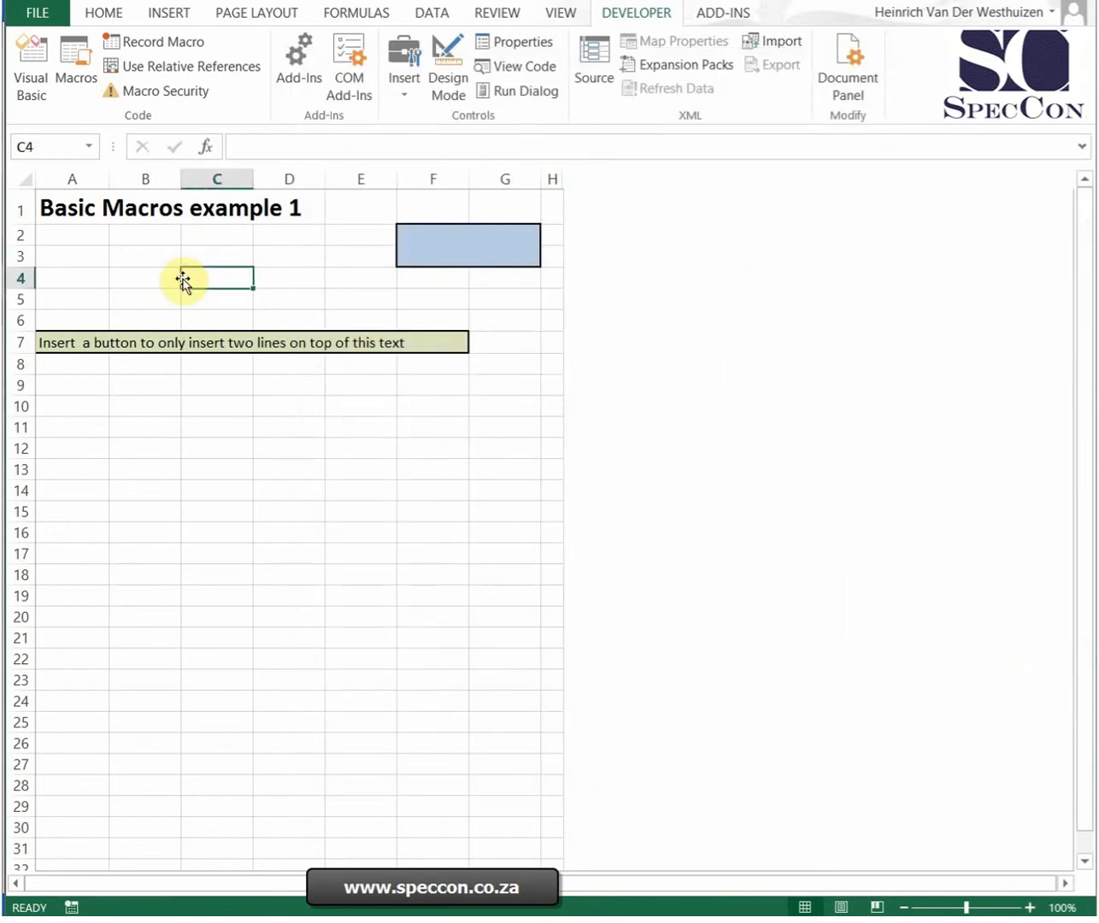
{"action": "left_click", "coordinate": [163, 41]}
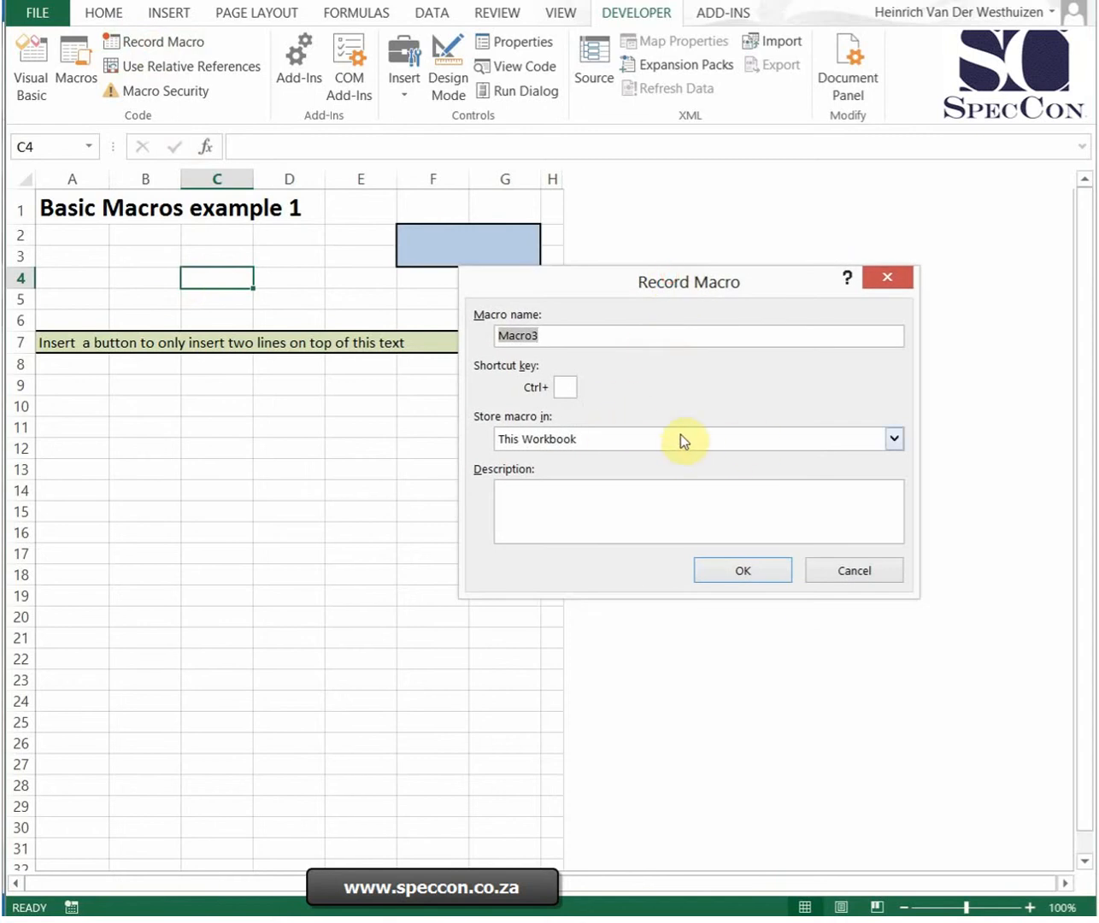
{"action": "mouse_move", "coordinate": [695, 386]}
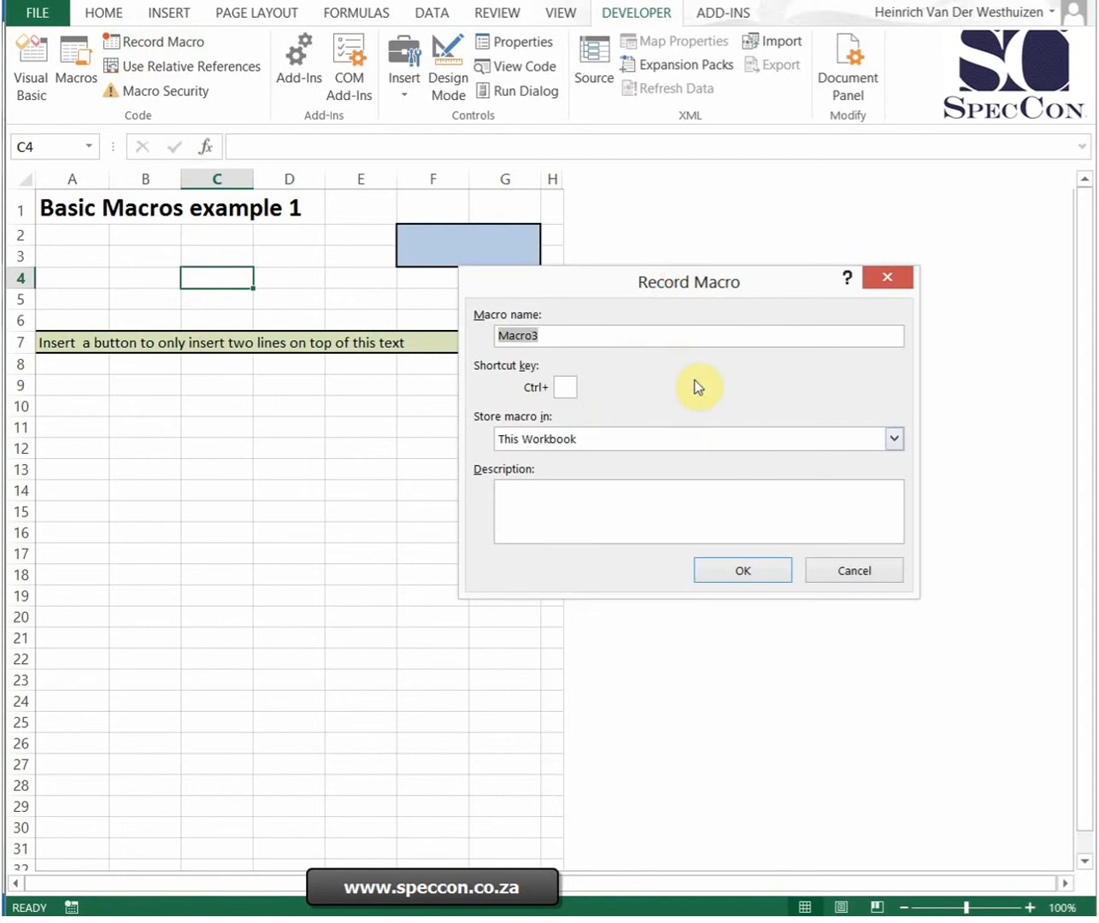
{"action": "left_click", "coordinate": [564, 386]}
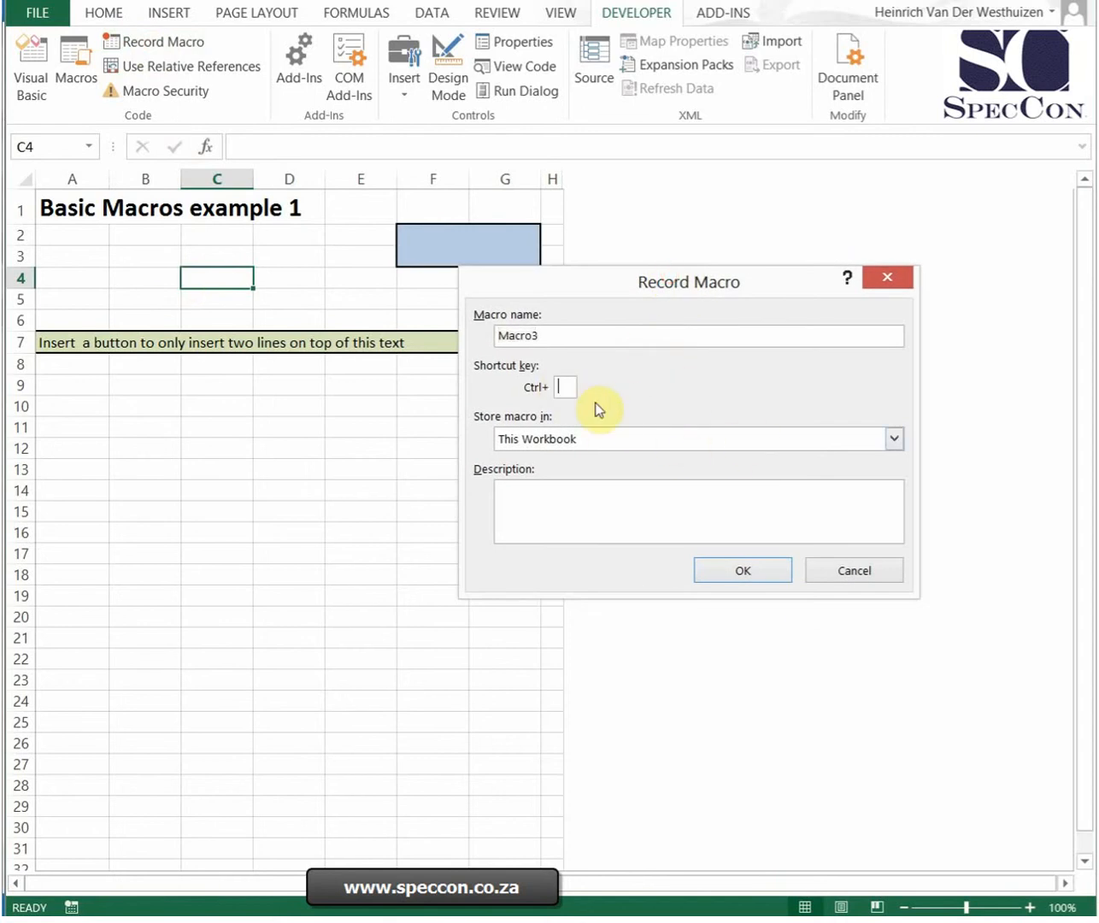
{"action": "type", "text": "g"}
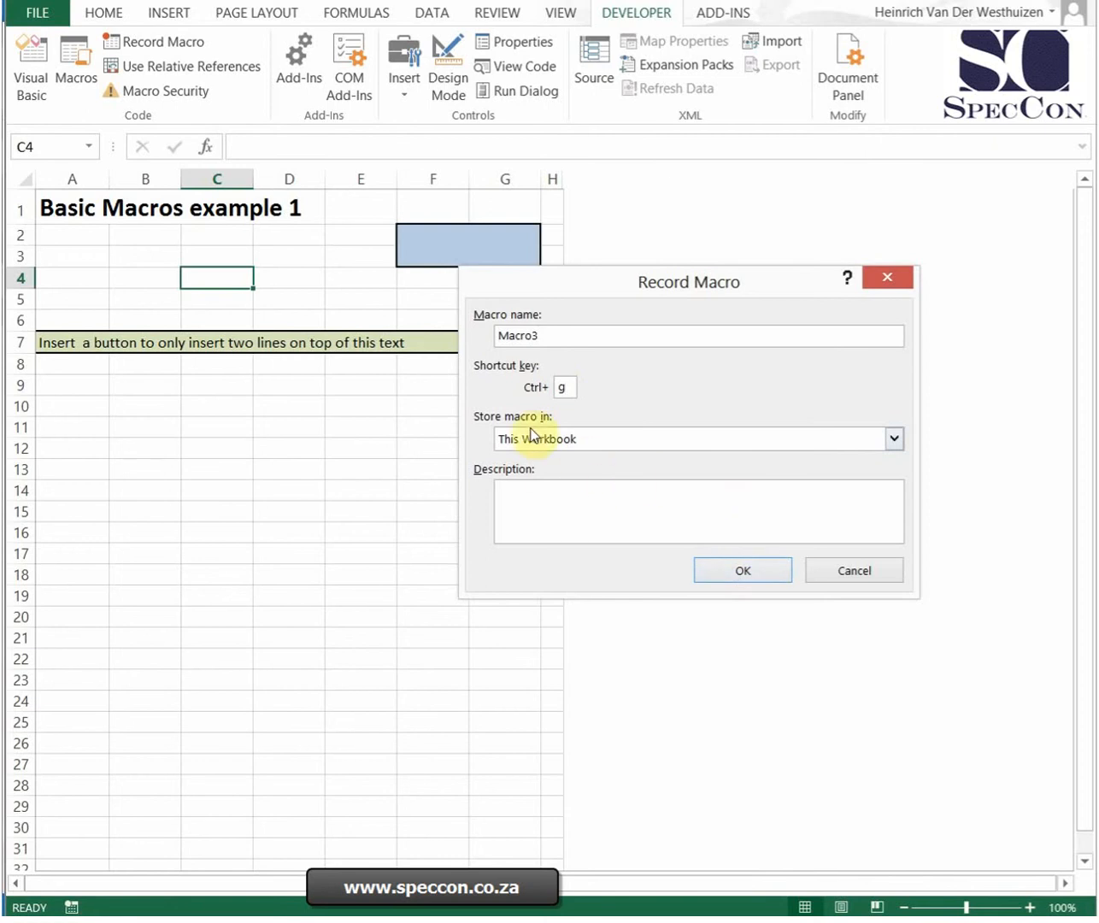
{"action": "mouse_move", "coordinate": [793, 617]}
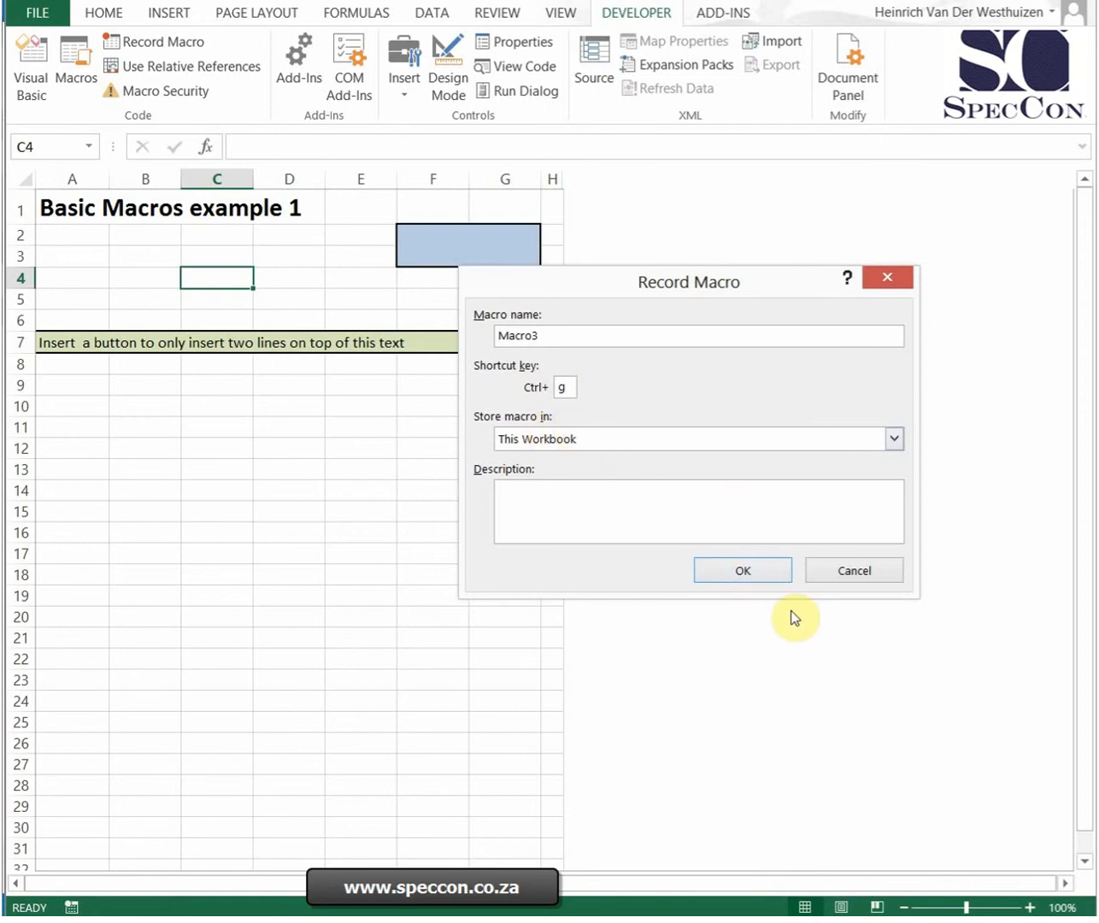
{"action": "left_click", "coordinate": [741, 571]}
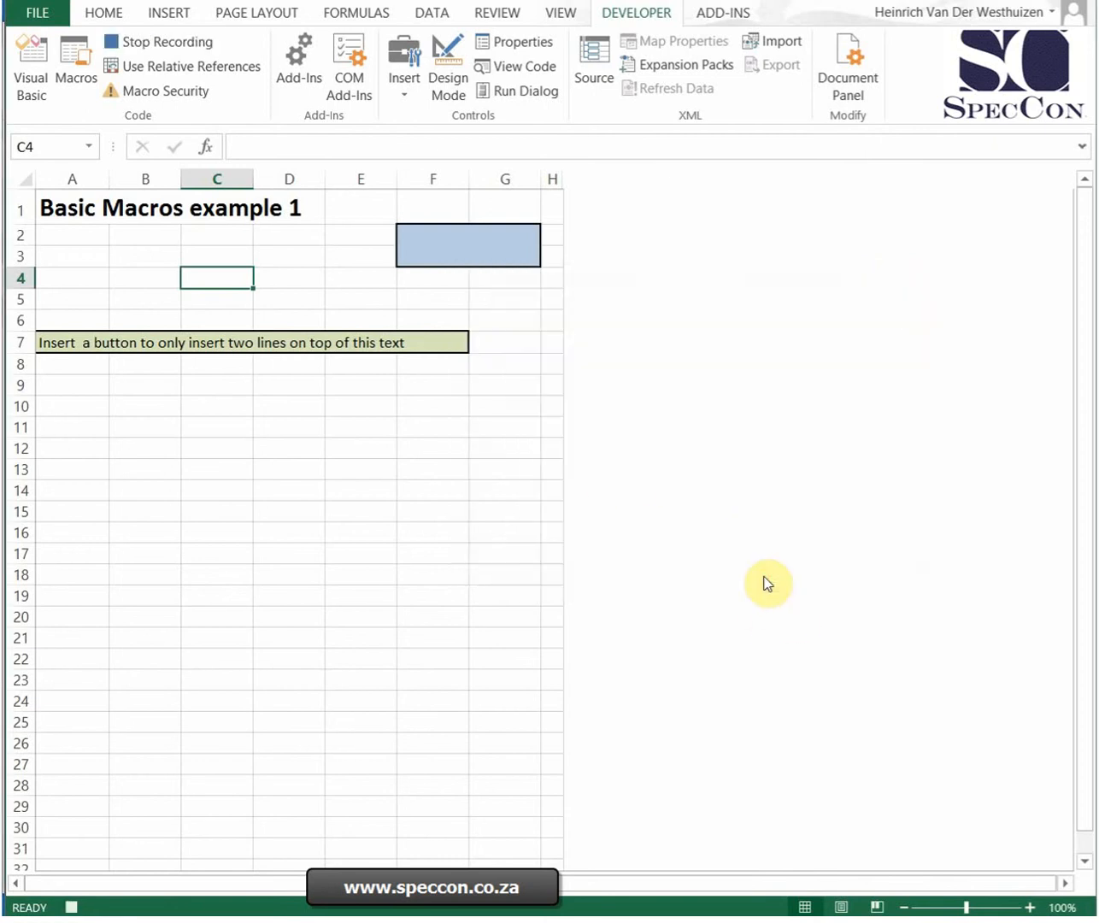
{"action": "mouse_move", "coordinate": [82, 909]}
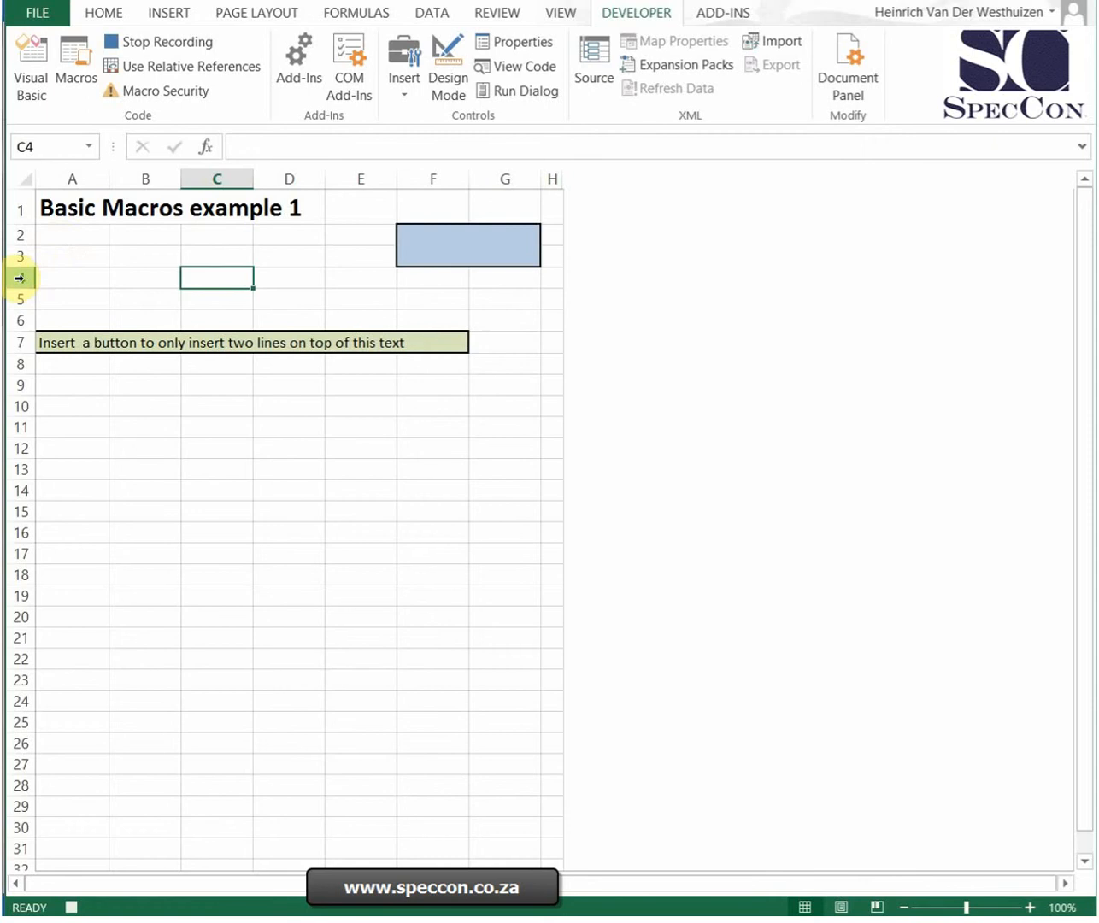
Insert a new row above row 4 via the row header menu, then select cell E8.
{"action": "right_click", "coordinate": [18, 277]}
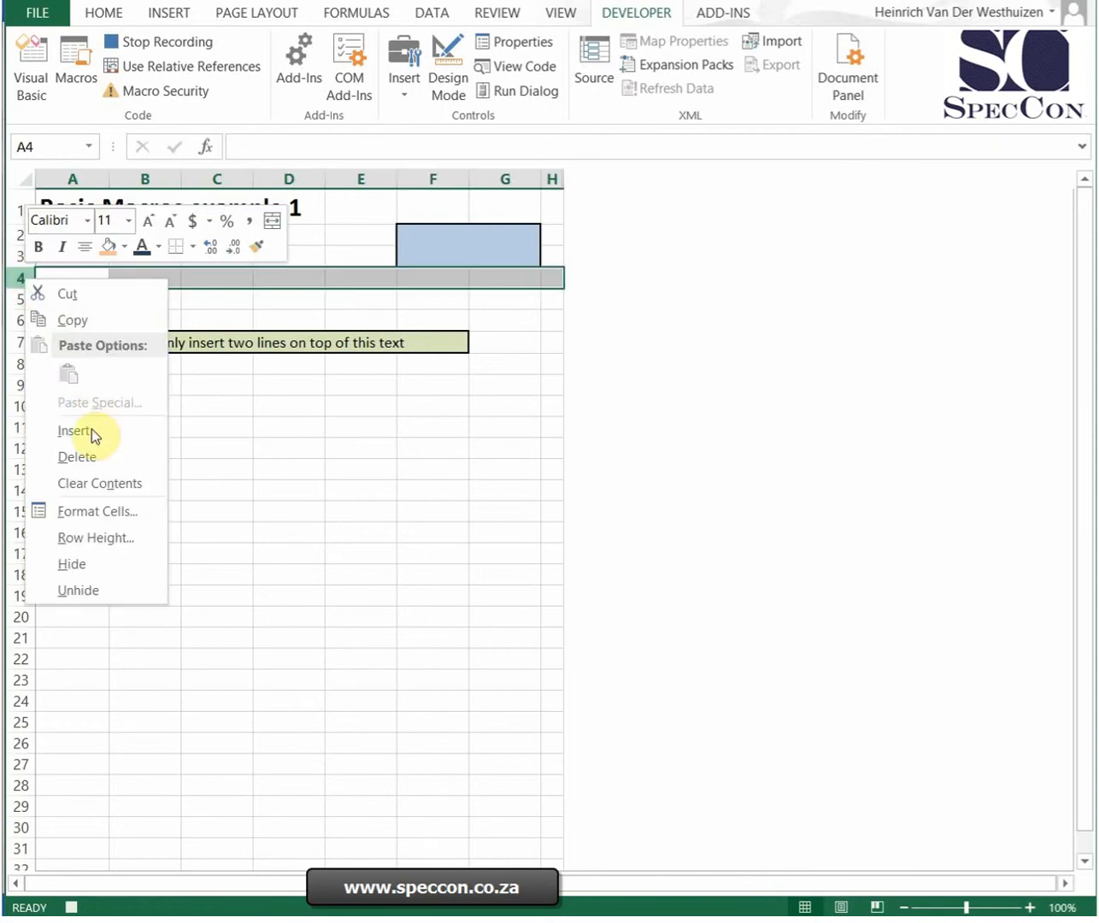
{"action": "left_click", "coordinate": [75, 430]}
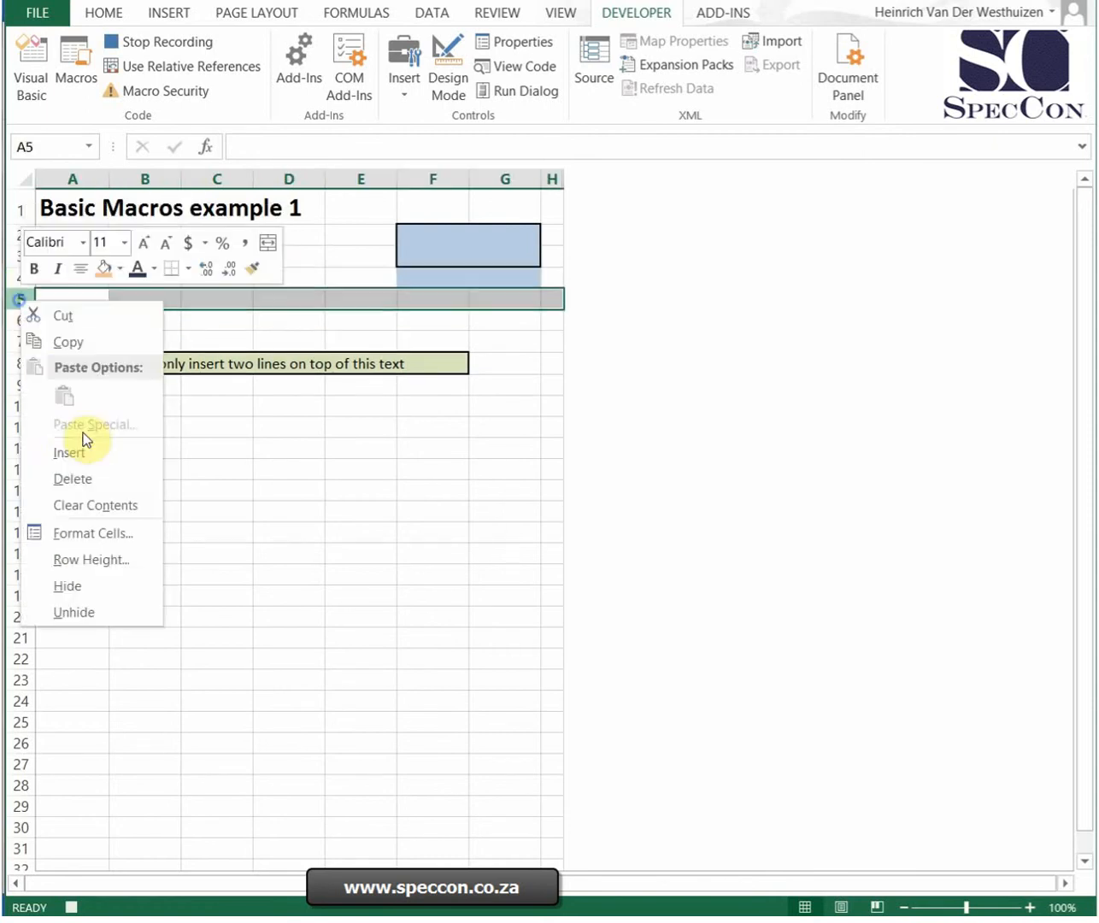
{"action": "left_click", "coordinate": [68, 451]}
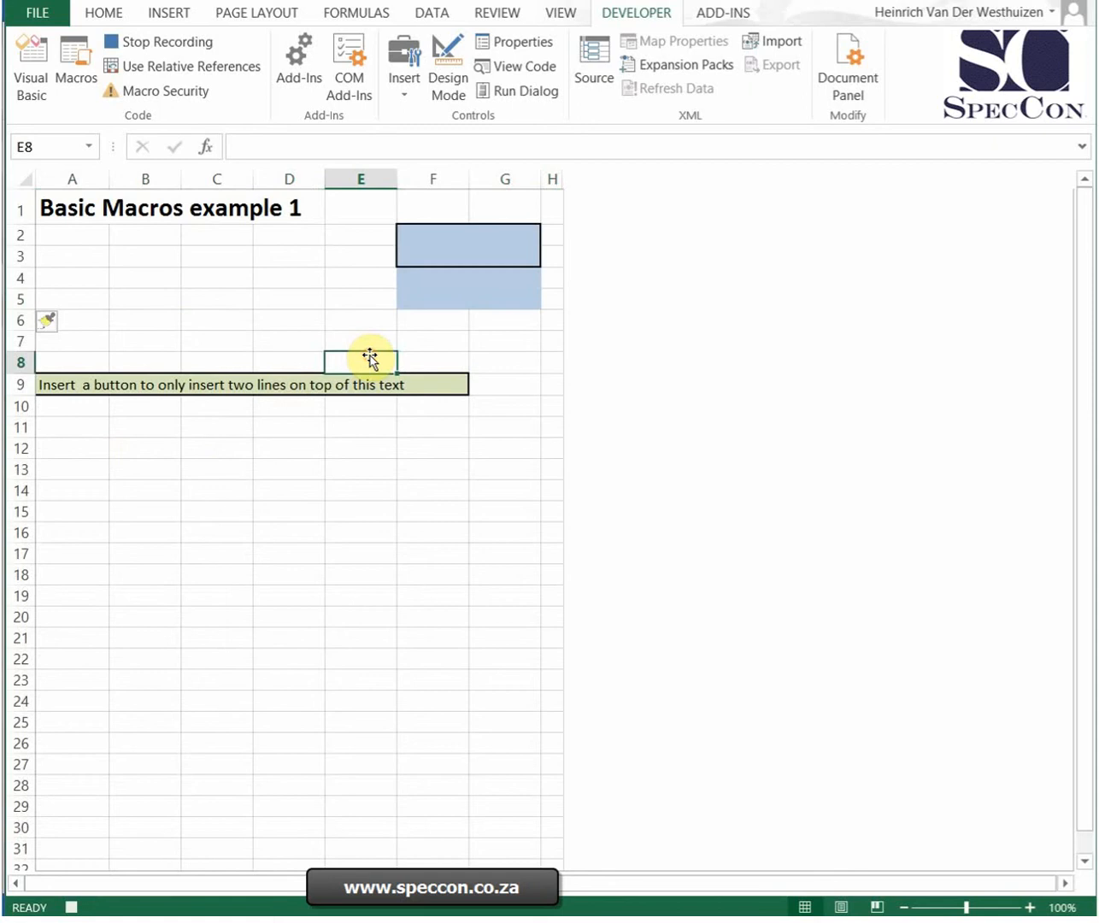
{"action": "mouse_move", "coordinate": [75, 906]}
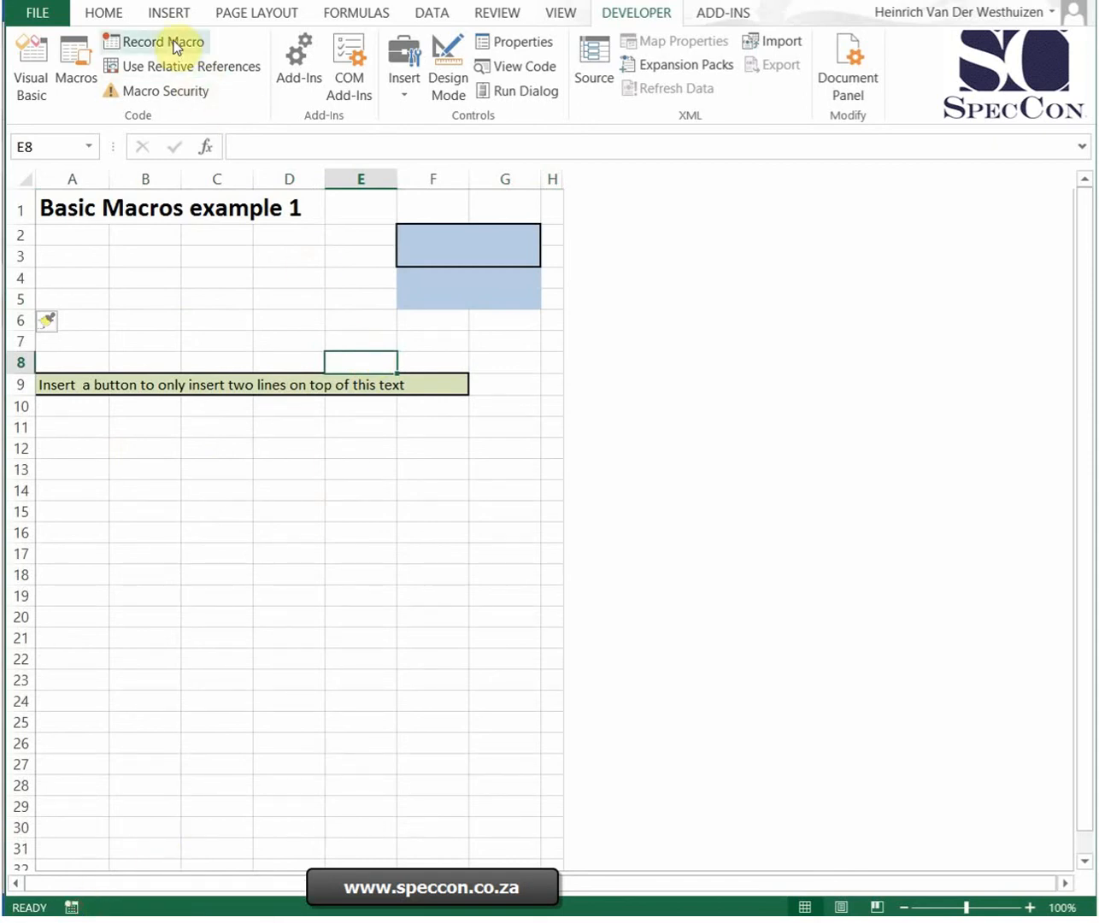
{"action": "left_click", "coordinate": [215, 297]}
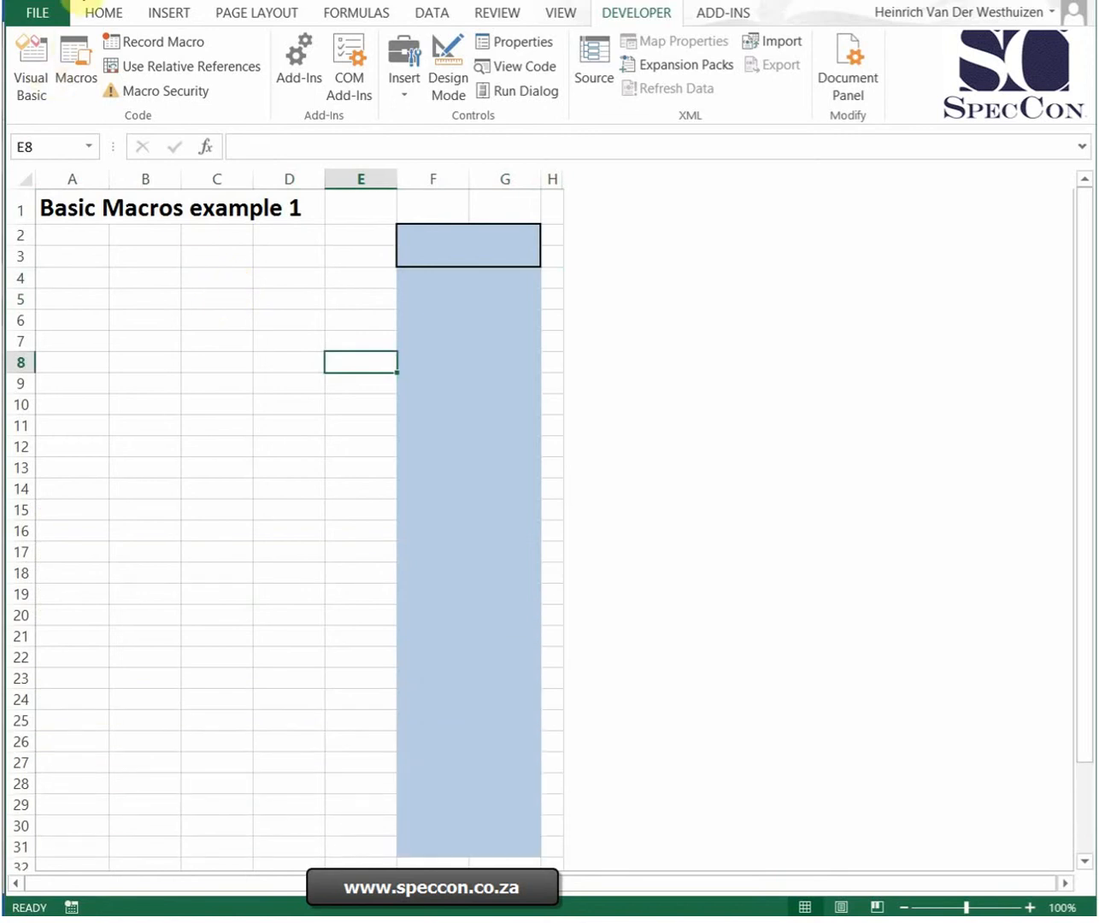
{"action": "left_click_drag", "start_coordinate": [72, 299], "coordinate": [80, 803]}
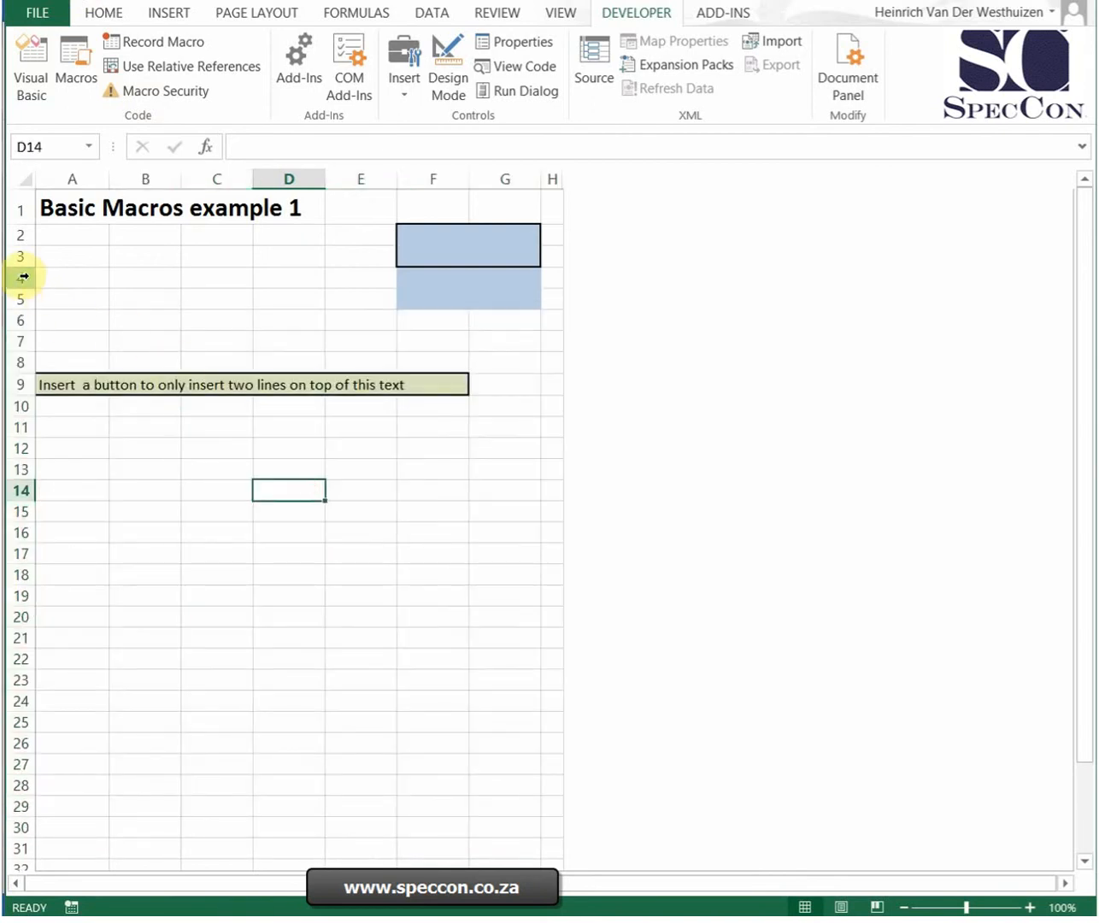
Delete rows 4 and 5 so the instruction text returns to row 7, then select C4.
{"action": "right_click", "coordinate": [20, 287]}
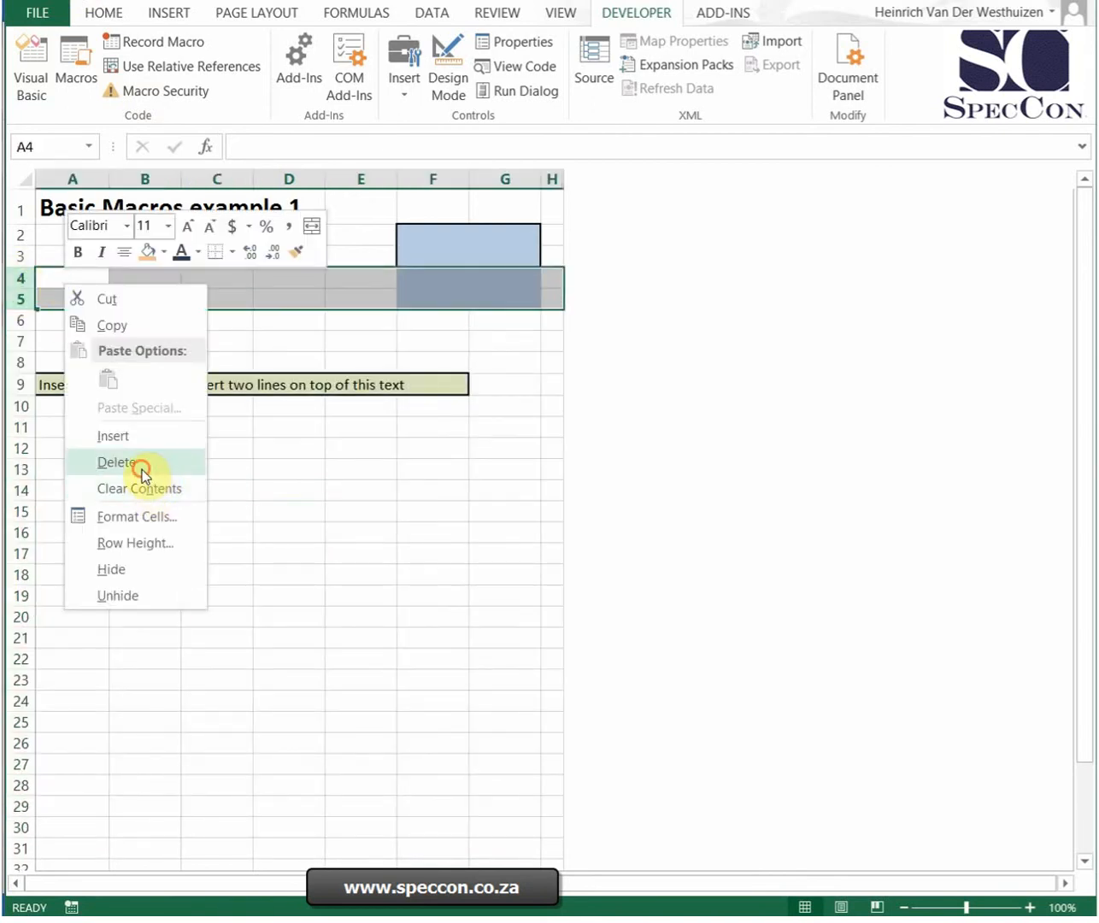
{"action": "left_click", "coordinate": [117, 461]}
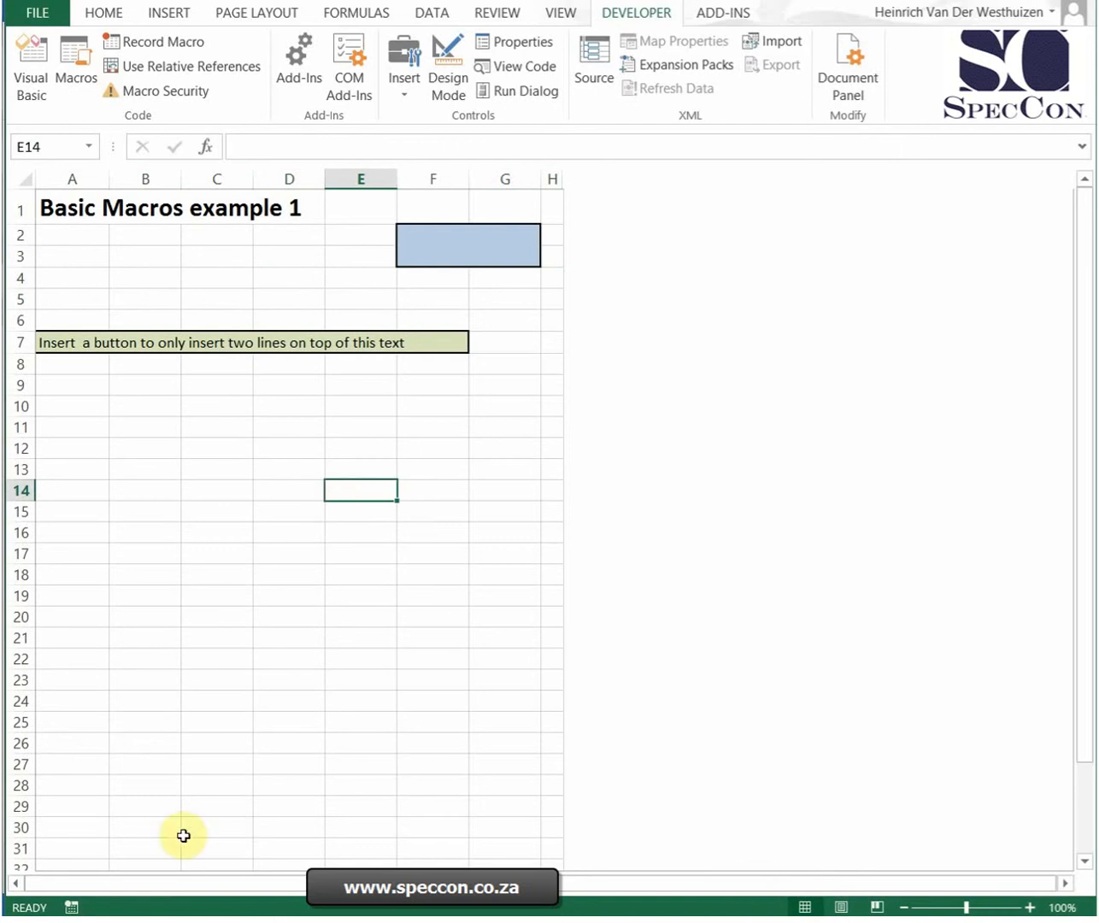
{"action": "left_click", "coordinate": [143, 384]}
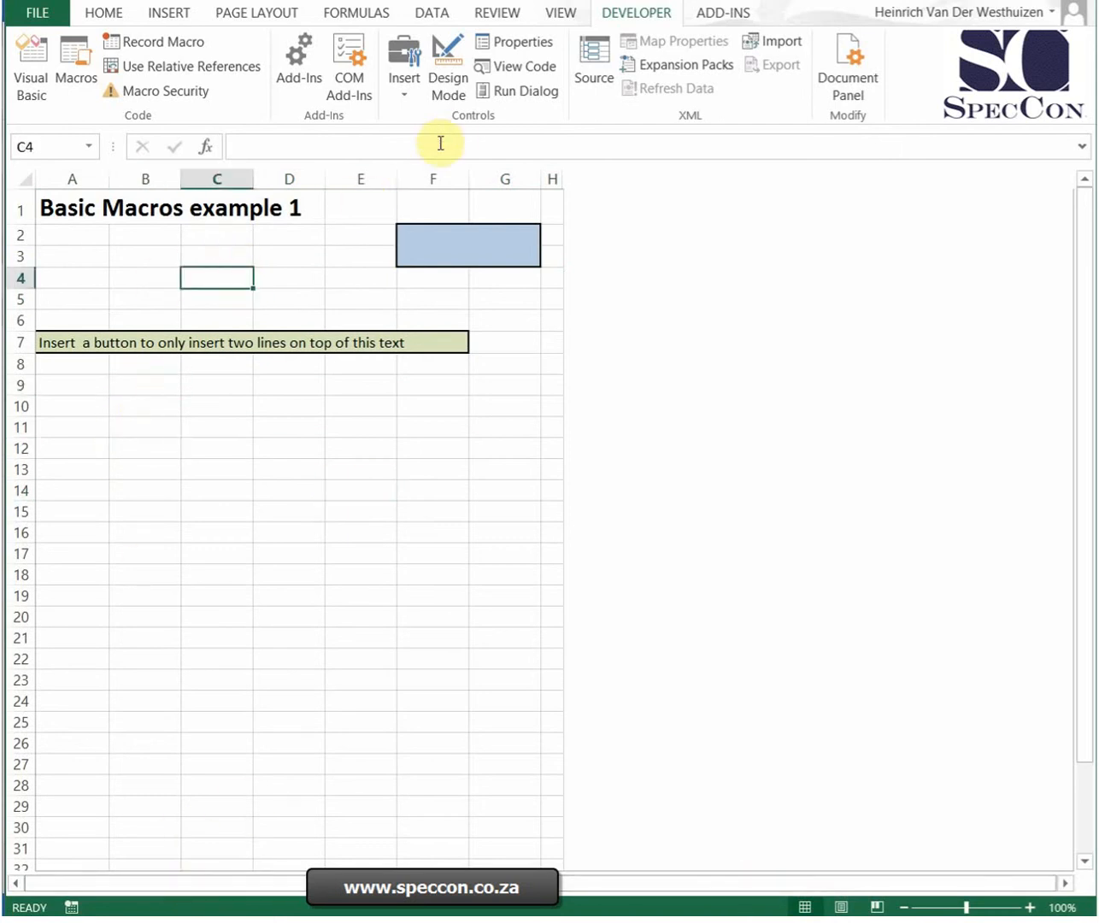
Insert a form-control Button and draw it over cells F2 to G3.
{"action": "left_click", "coordinate": [403, 65]}
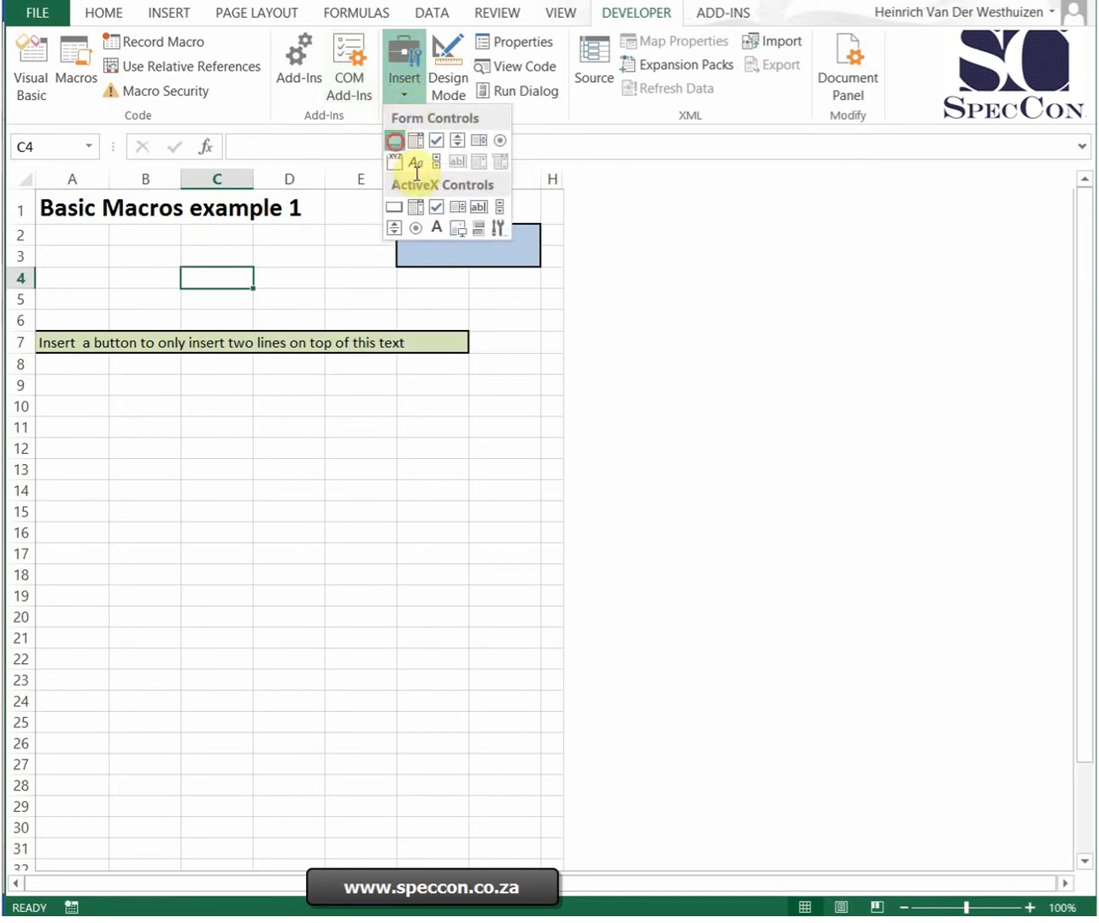
{"action": "left_click", "coordinate": [393, 140]}
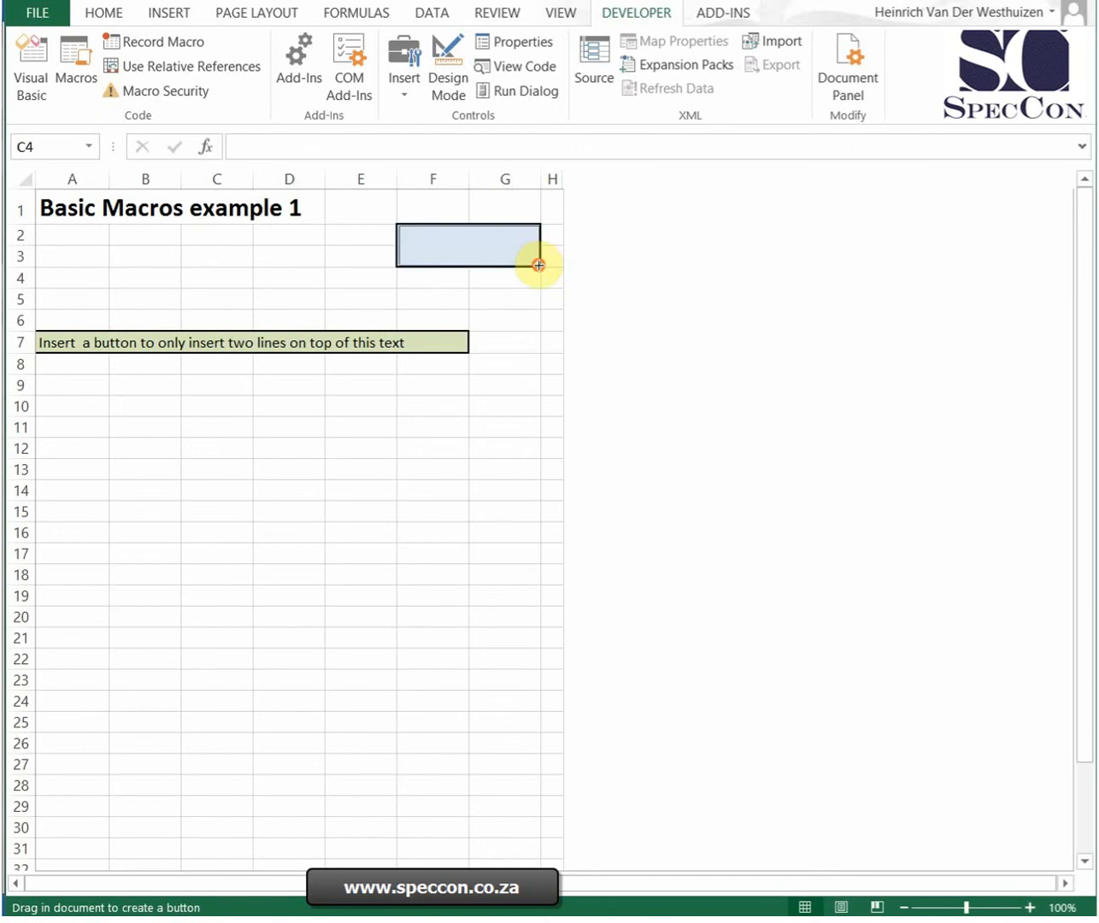
{"action": "left_click_drag", "start_coordinate": [397, 229], "coordinate": [539, 267]}
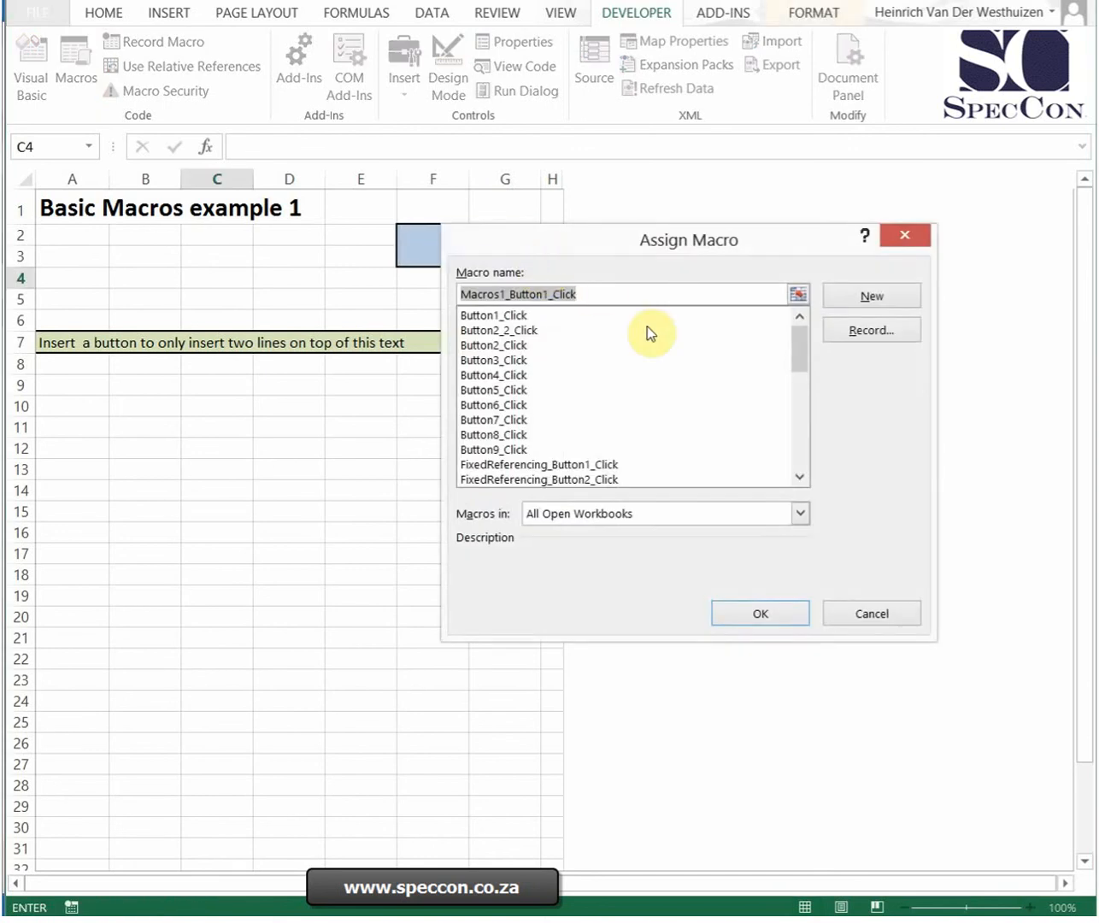
{"action": "mouse_move", "coordinate": [897, 396]}
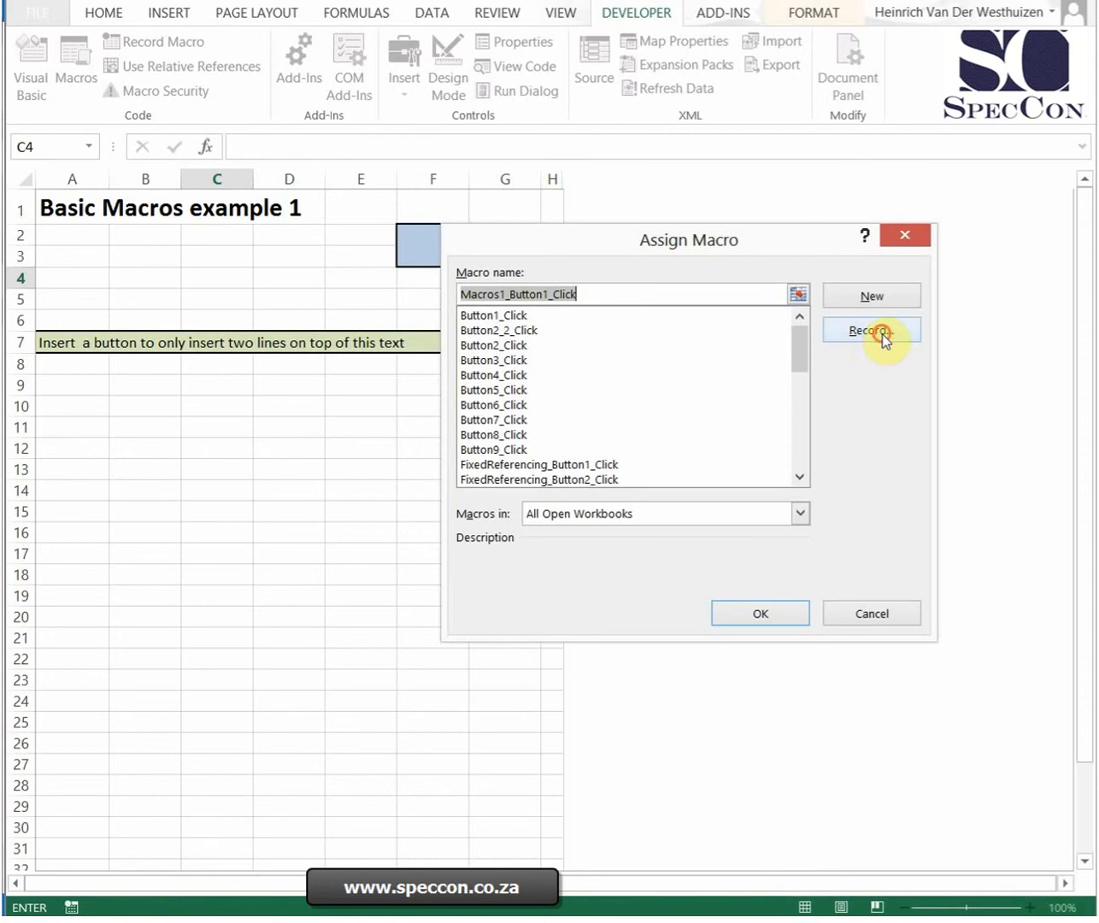
Record the new Macros1_Button1_Click macro and begin inserting a row above the instruction text.
{"action": "left_click", "coordinate": [872, 332]}
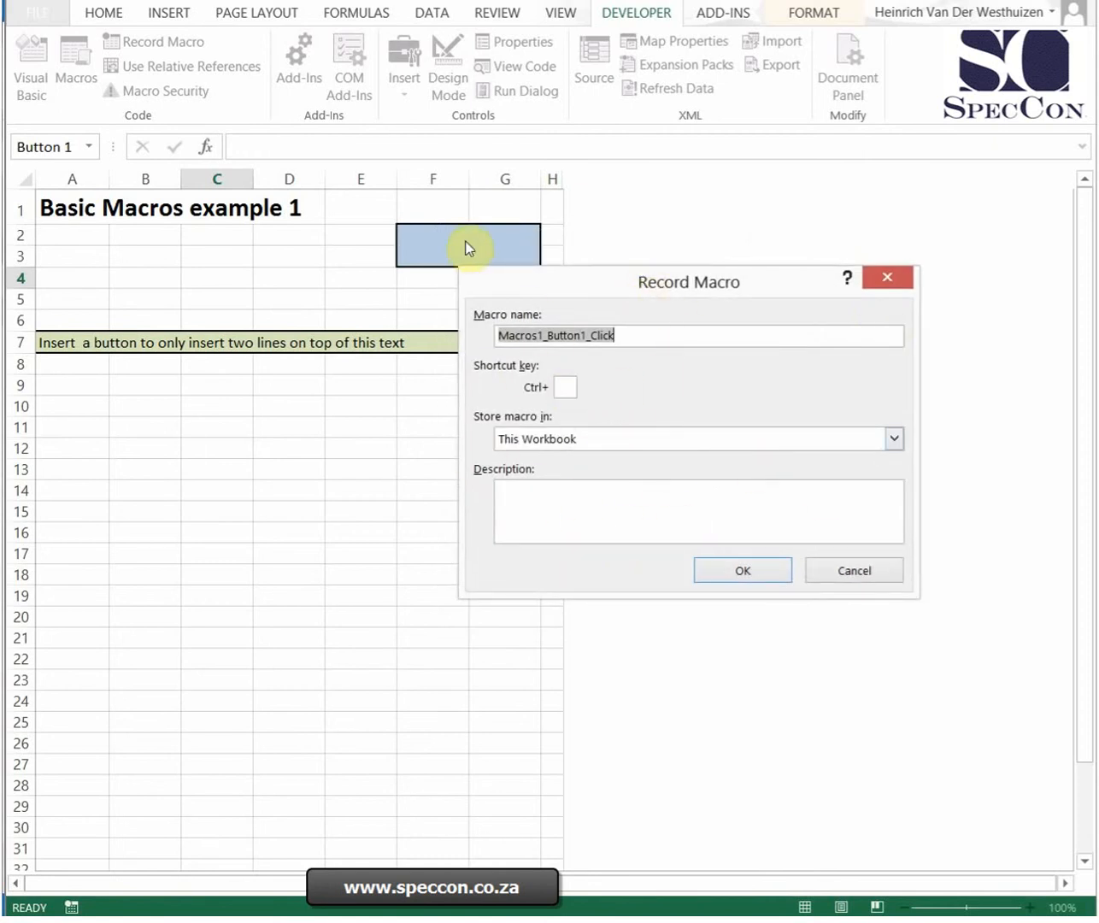
{"action": "left_click", "coordinate": [742, 571]}
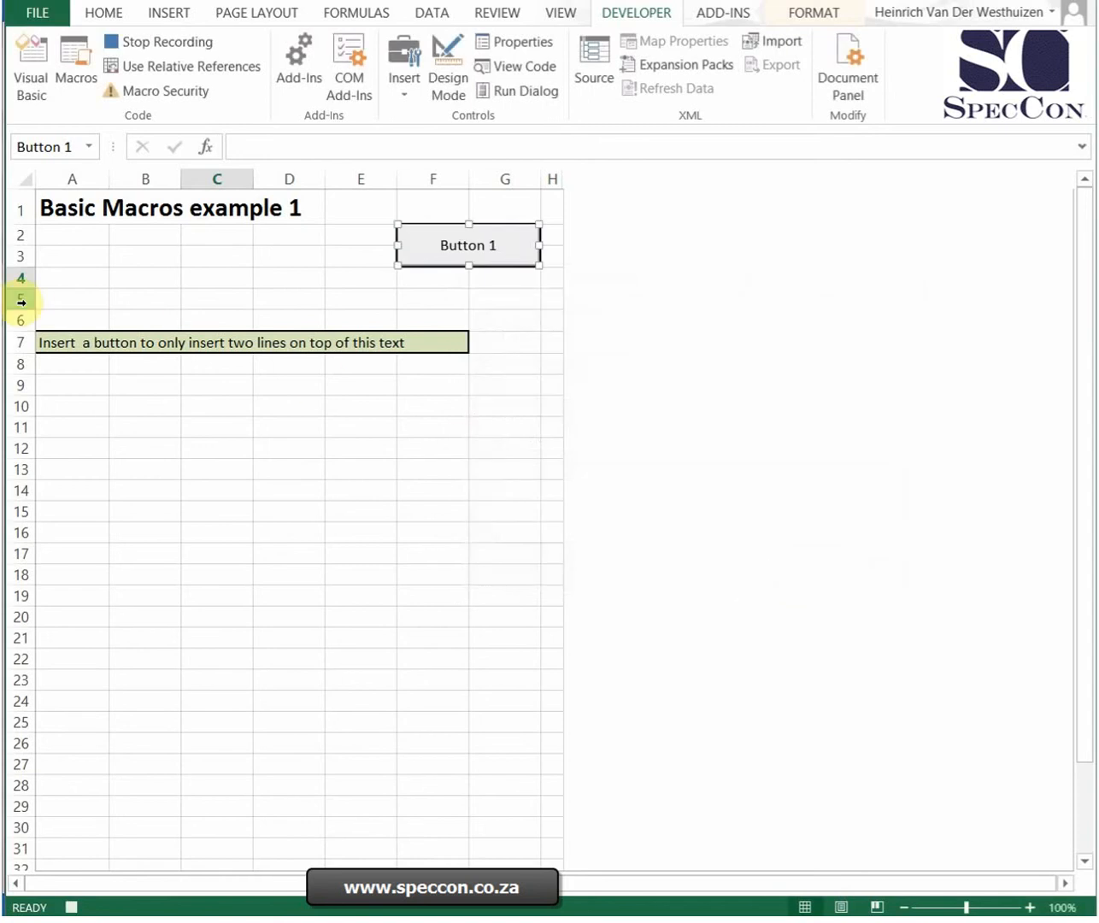
{"action": "right_click", "coordinate": [18, 297]}
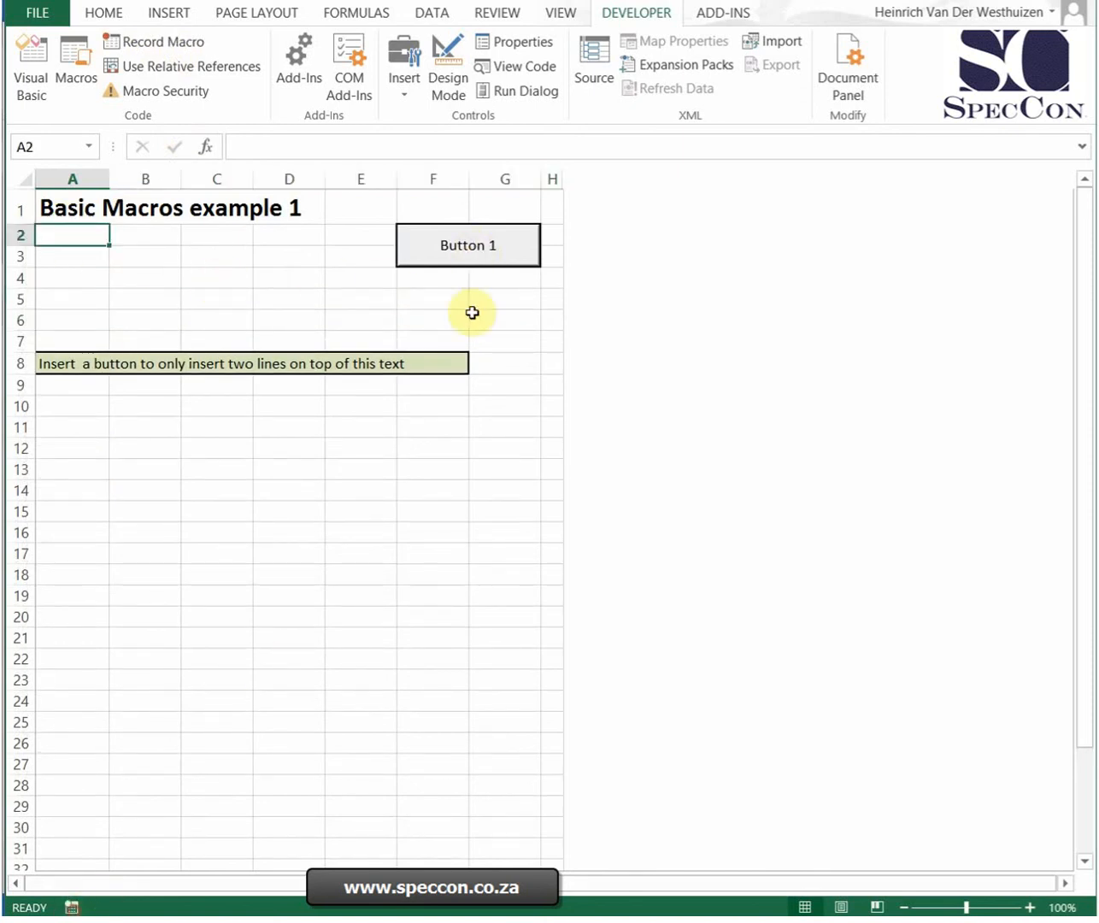
Run Button 1 three times to push the instruction text down to row 25, then select C3.
{"action": "left_click", "coordinate": [468, 246]}
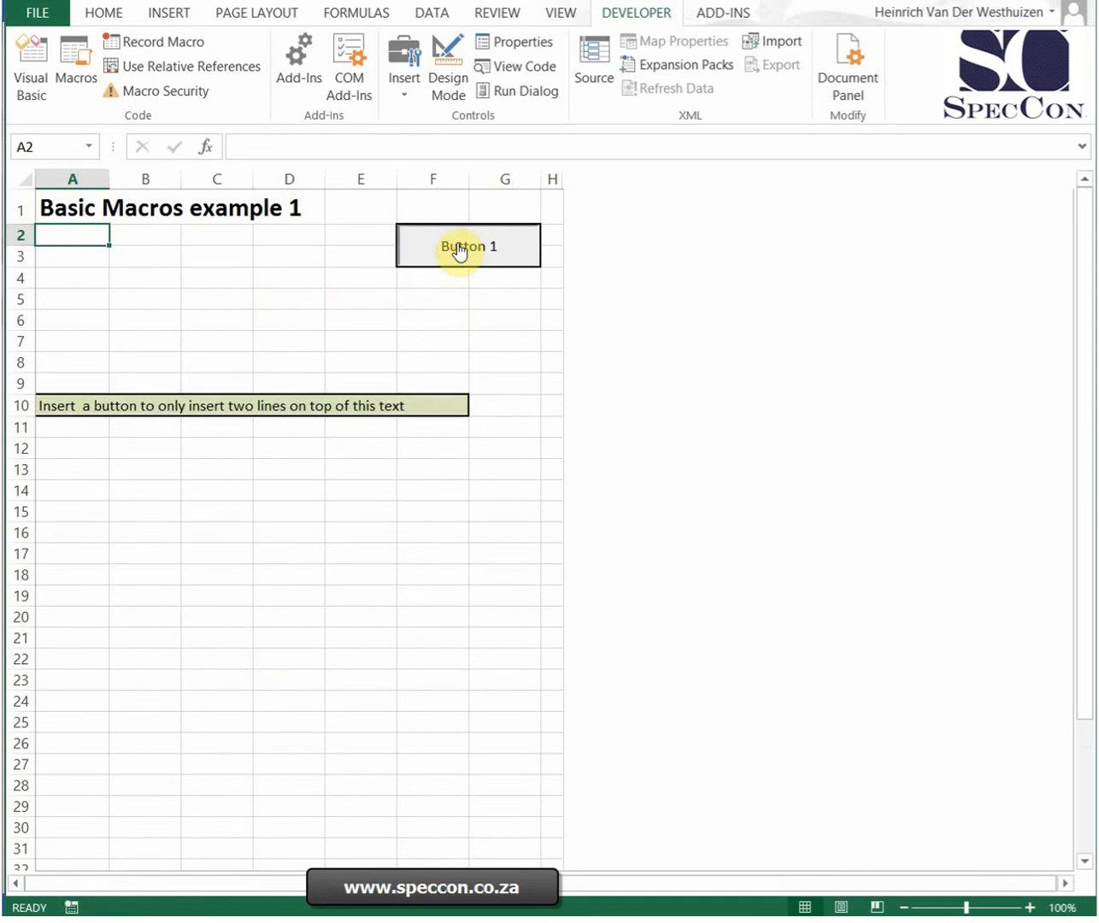
{"action": "left_click", "coordinate": [468, 246]}
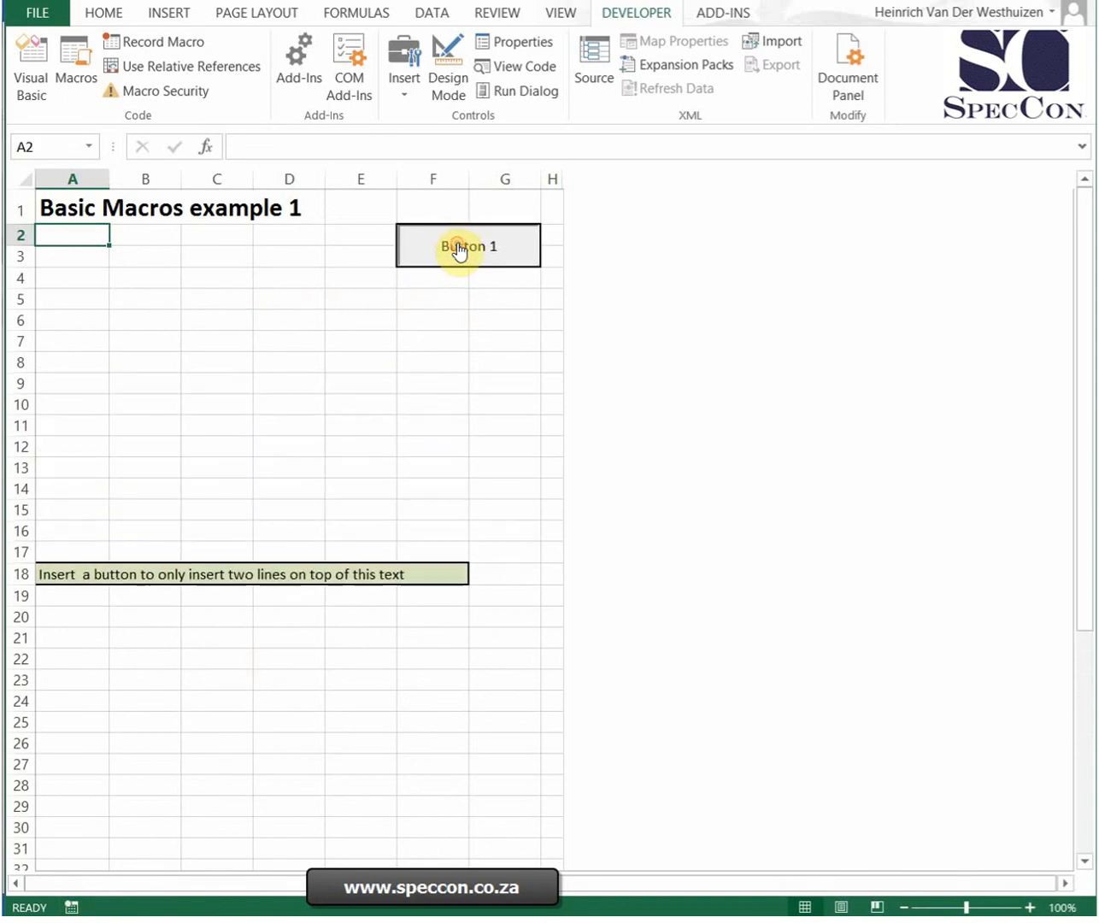
{"action": "left_click", "coordinate": [468, 246]}
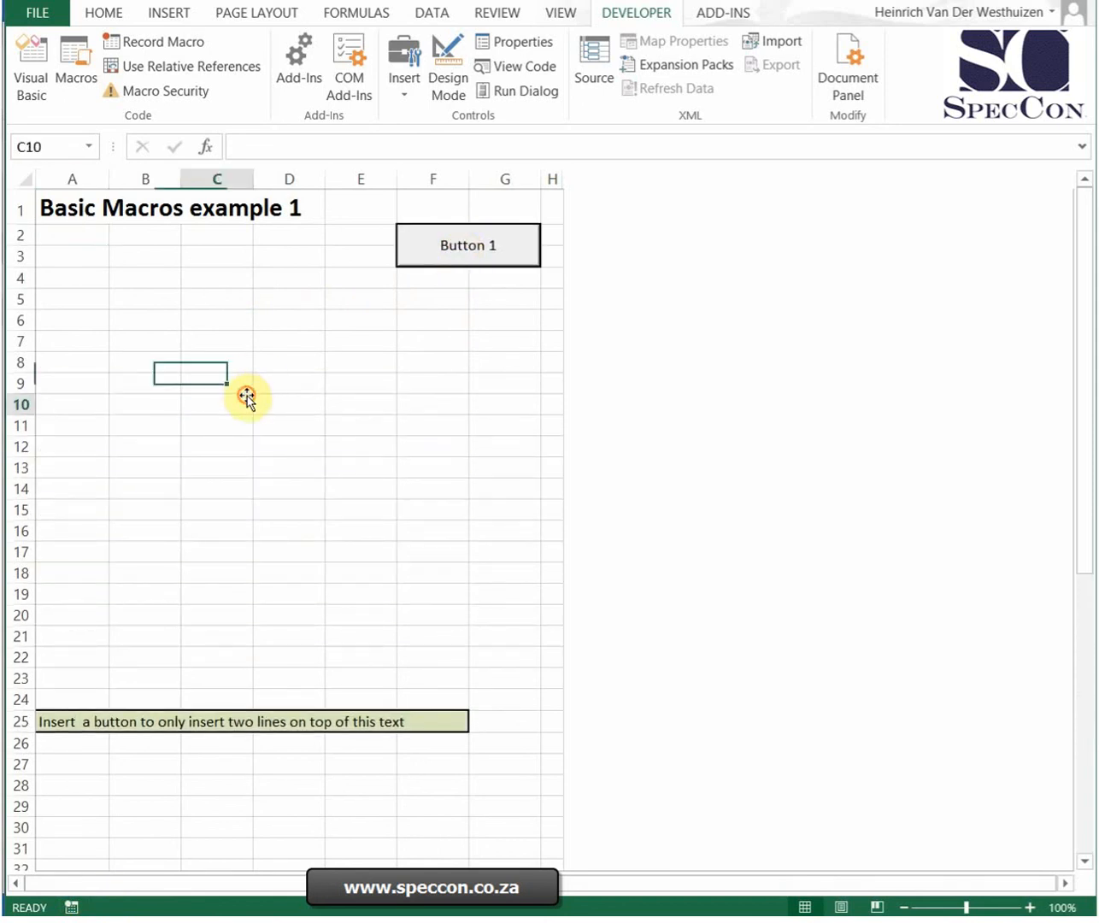
{"action": "left_click", "coordinate": [215, 256]}
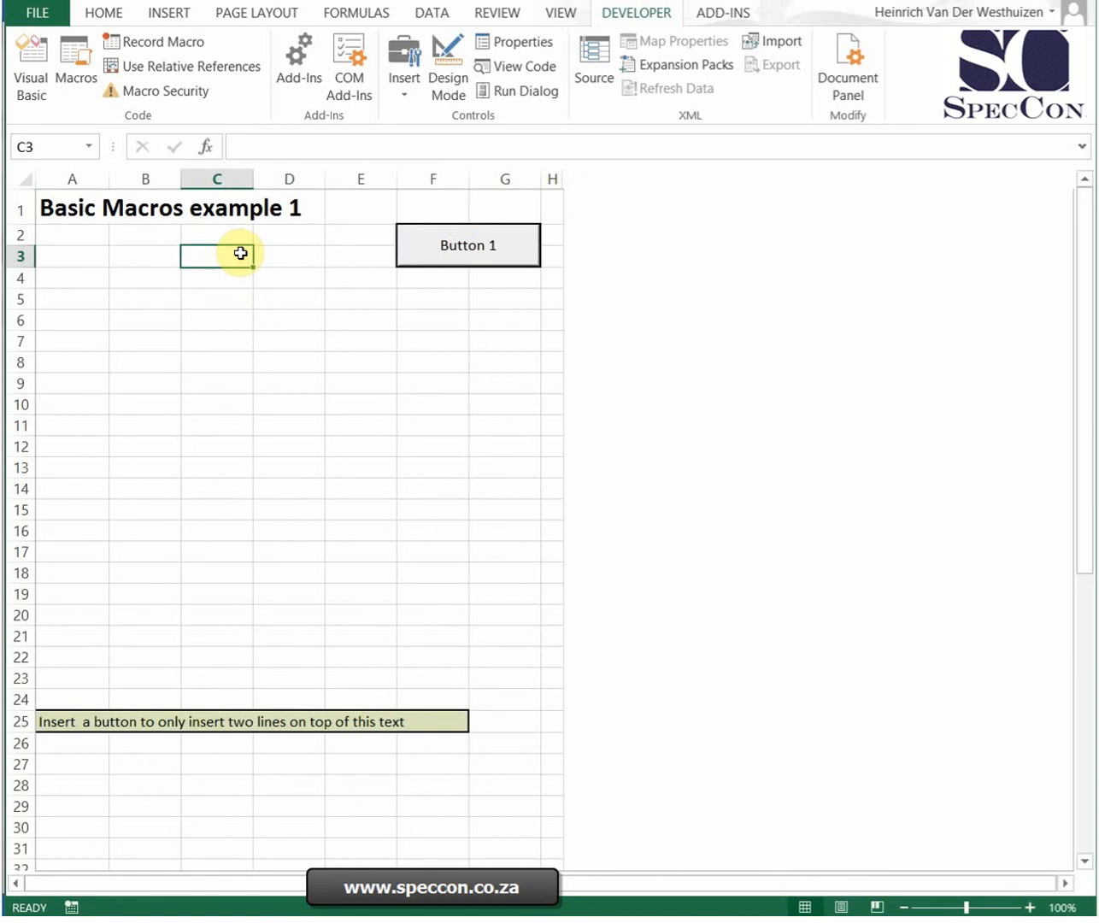